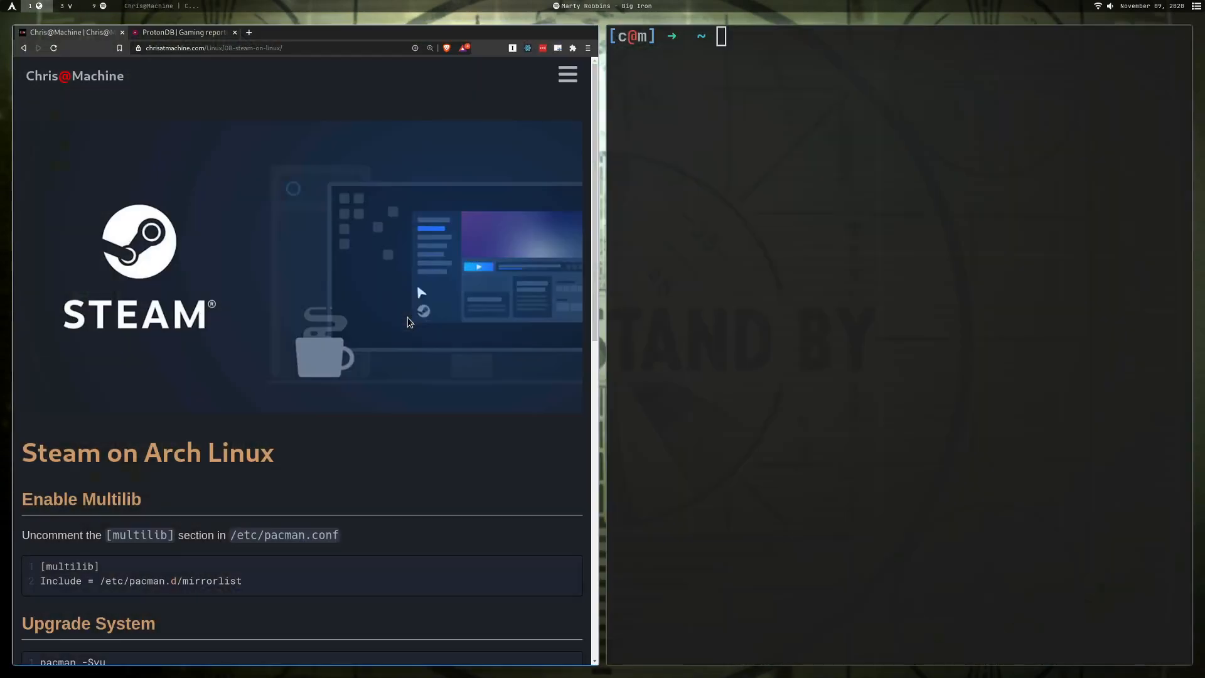
mouse_move(236, 267)
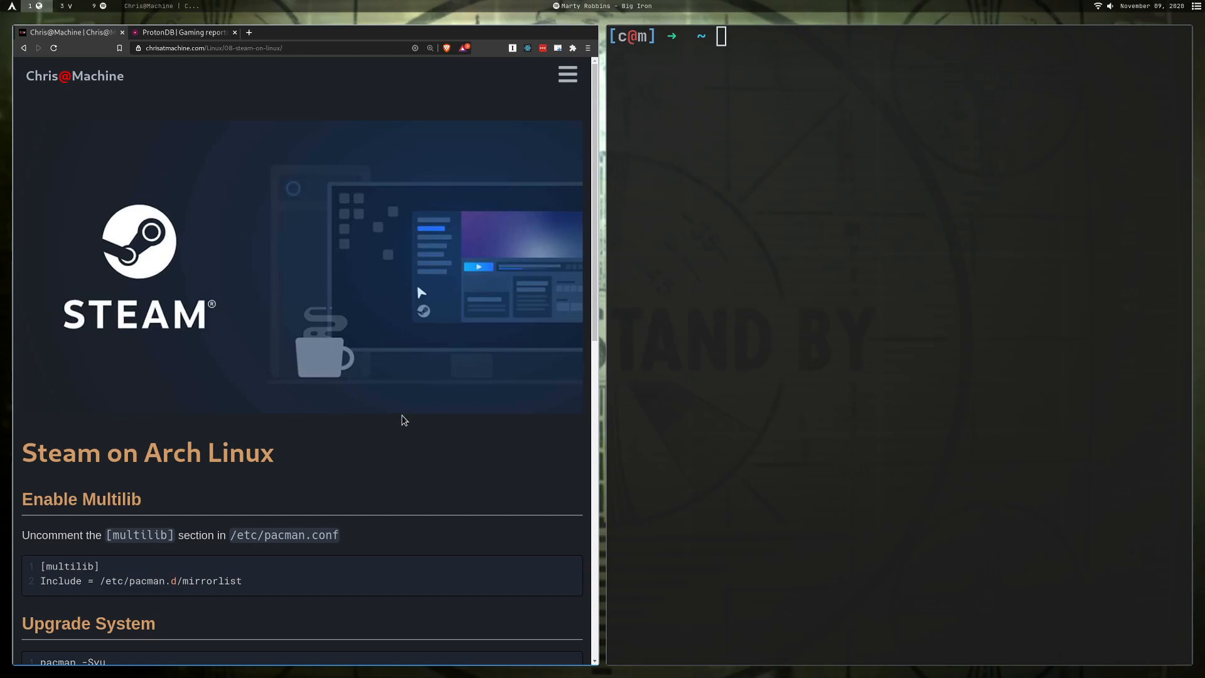
mouse_move(309, 281)
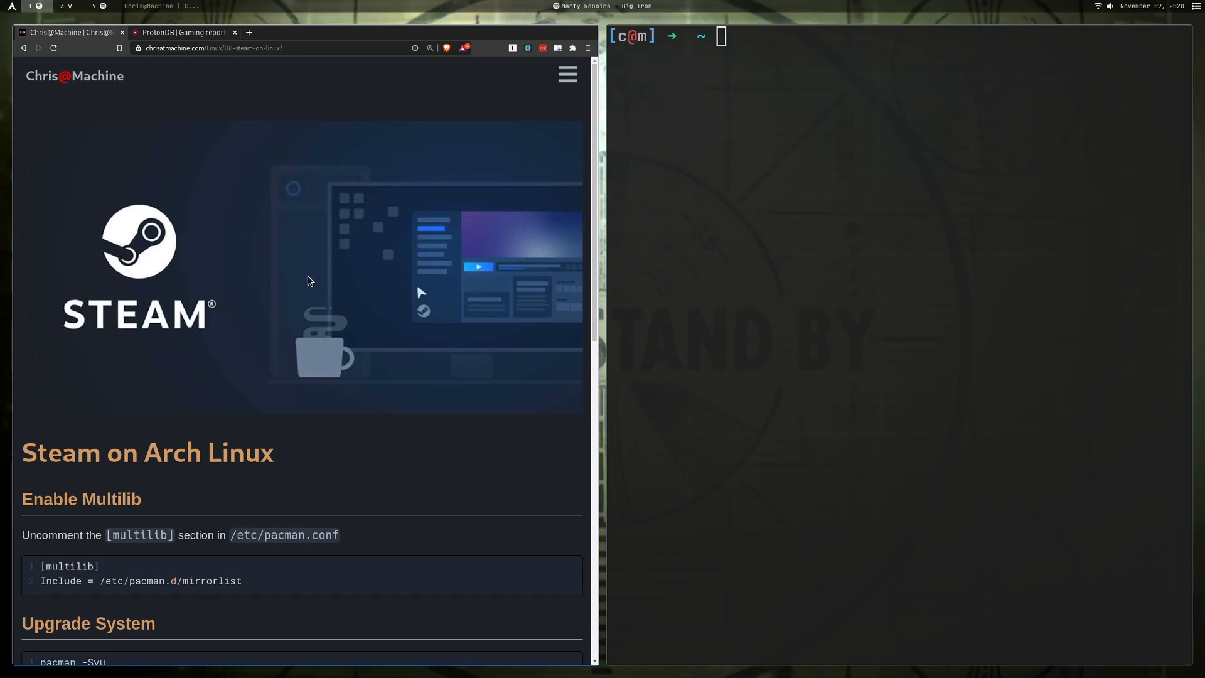
mouse_move(298, 286)
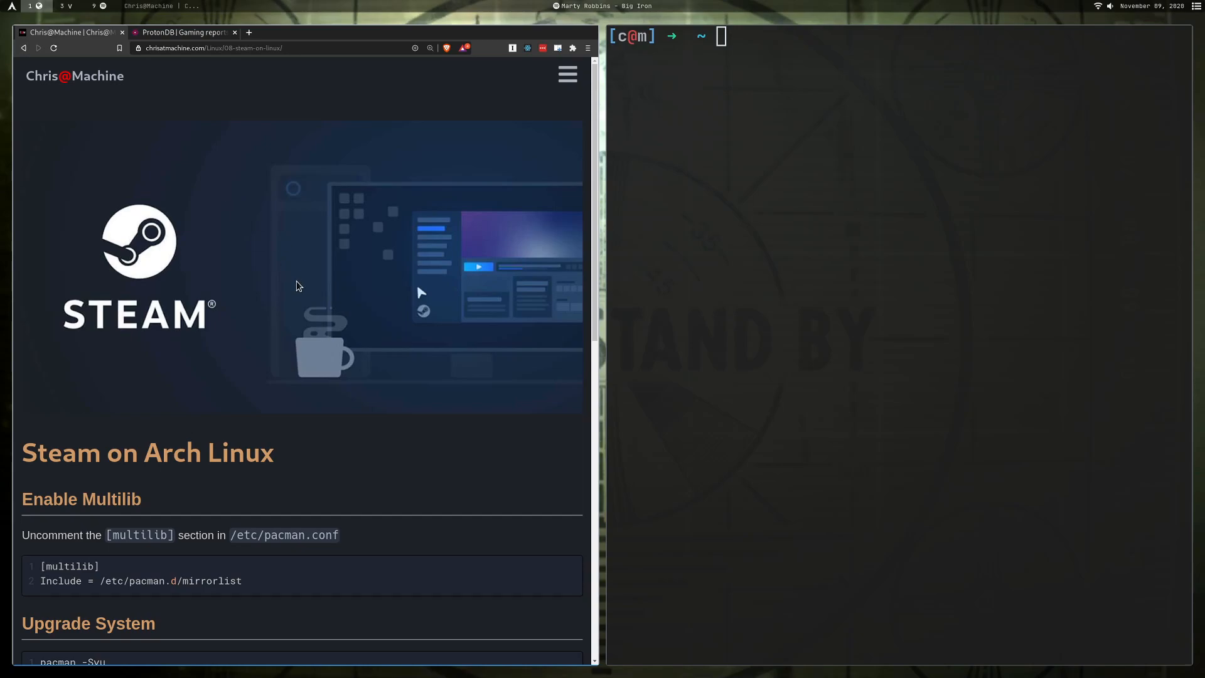
mouse_move(263, 243)
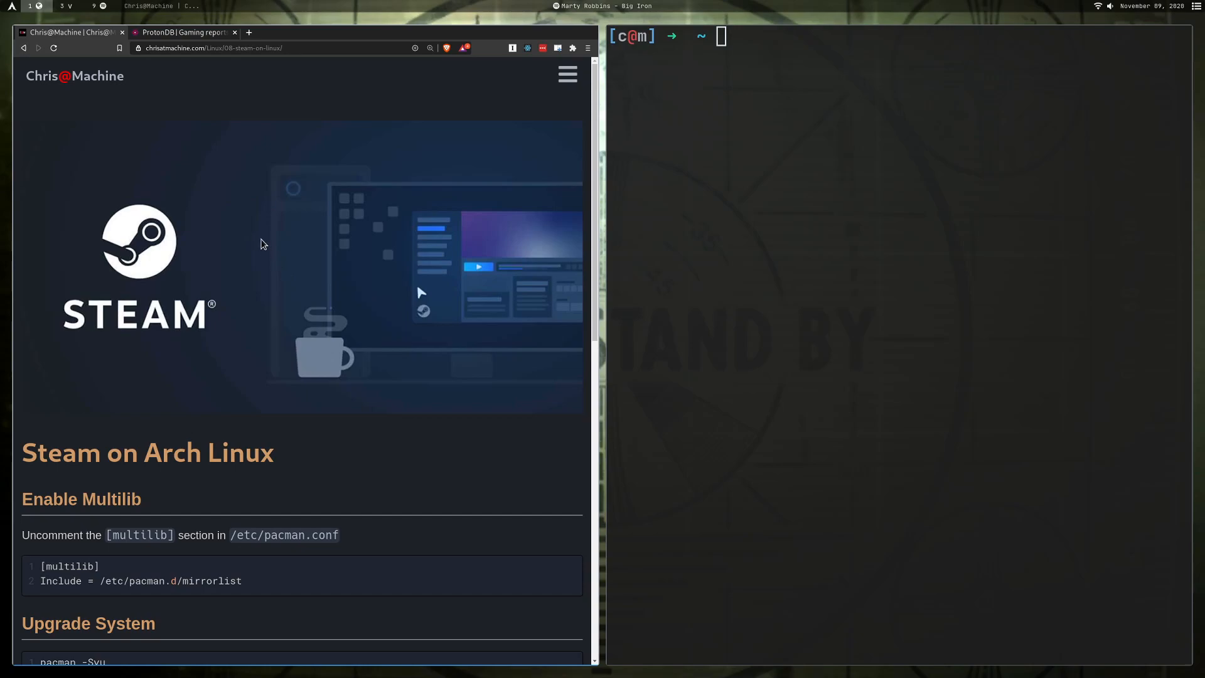
mouse_move(271, 242)
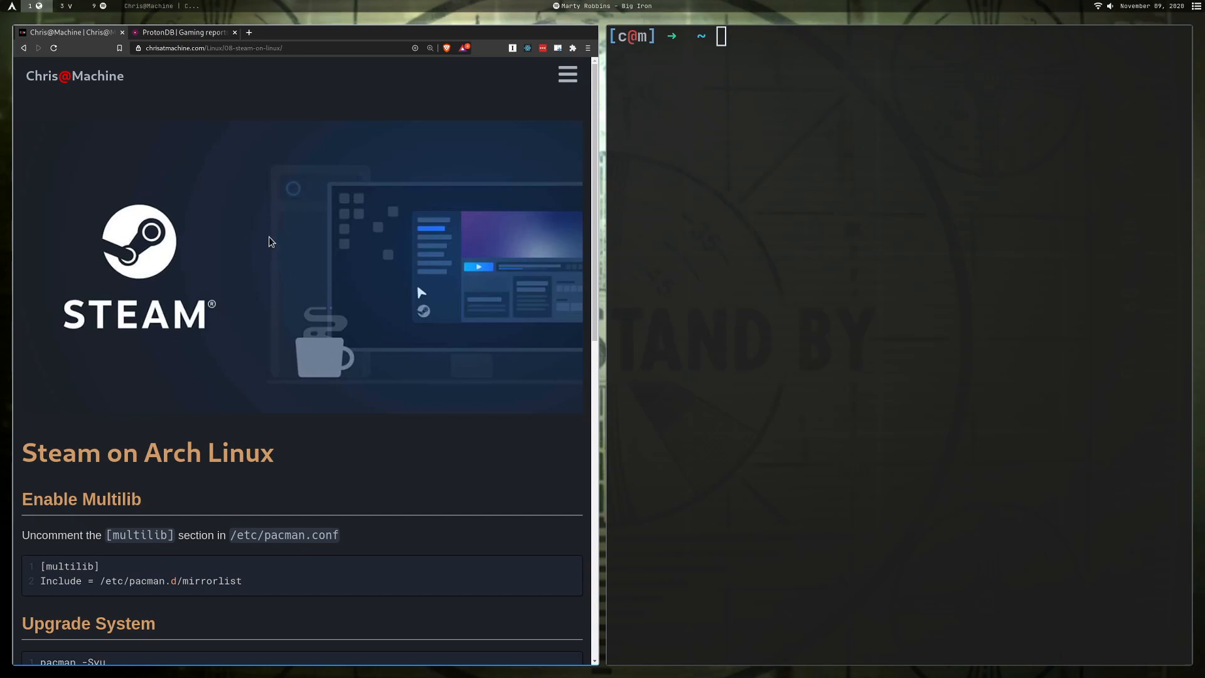
mouse_move(293, 320)
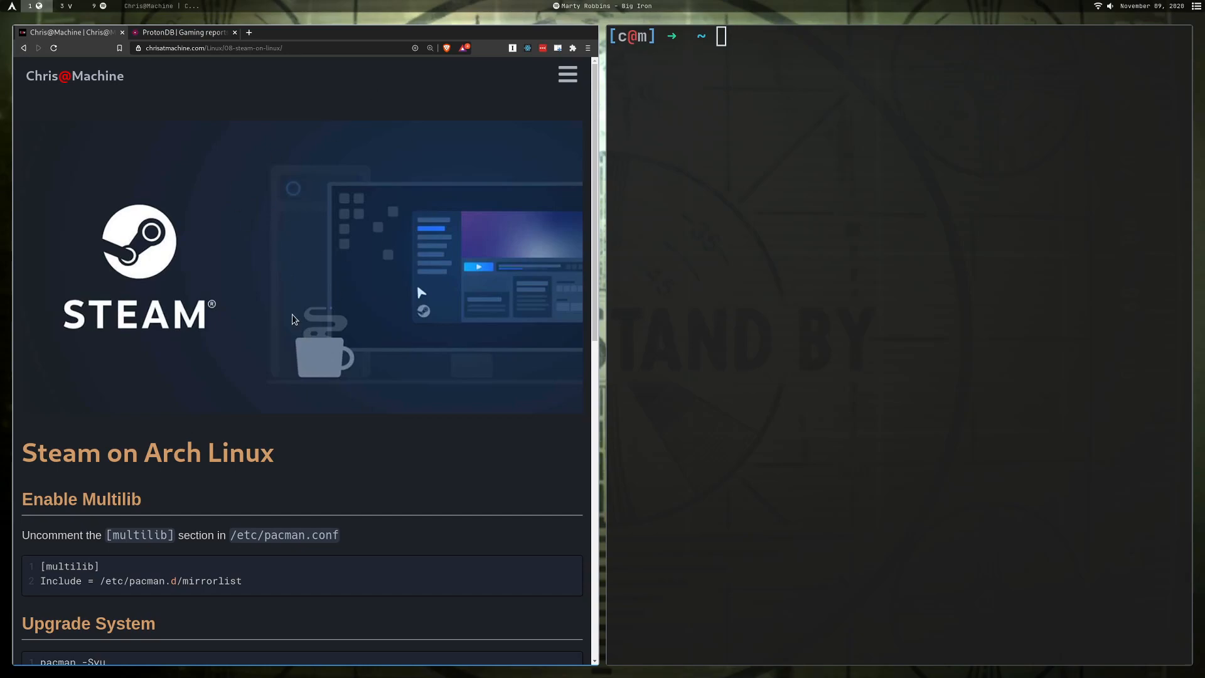
Scroll to the guide's install steps and highlight the Enable Proton heading.
scroll("down", 3)
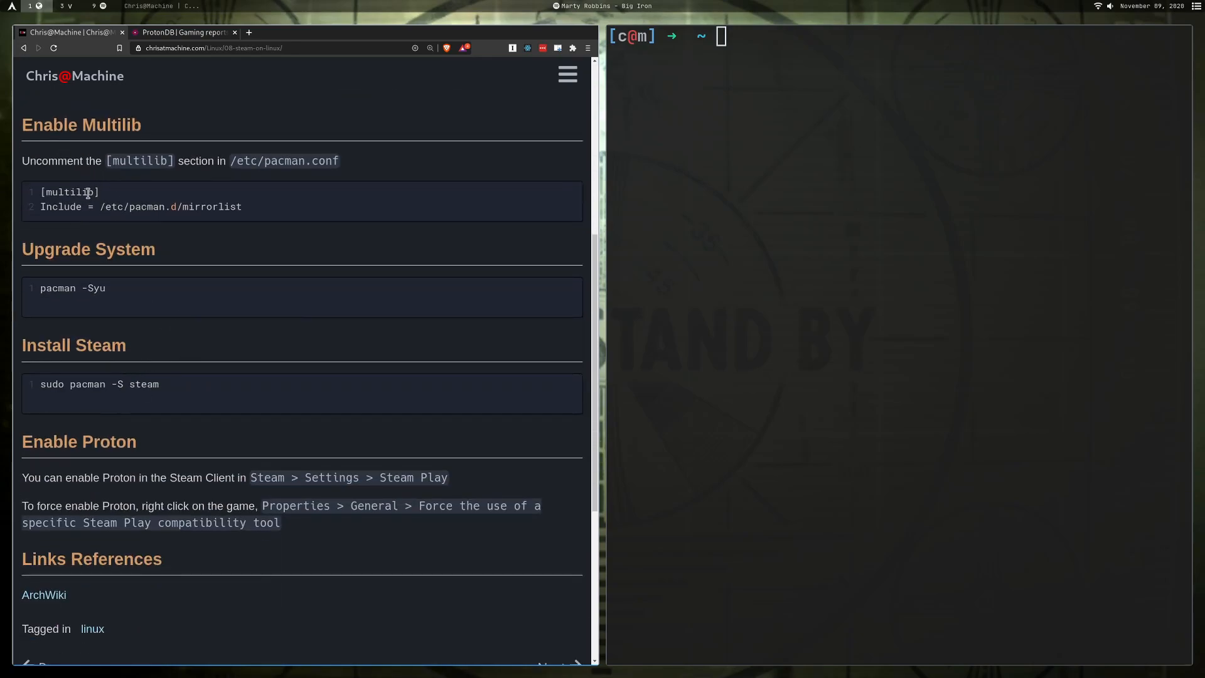
mouse_move(150, 372)
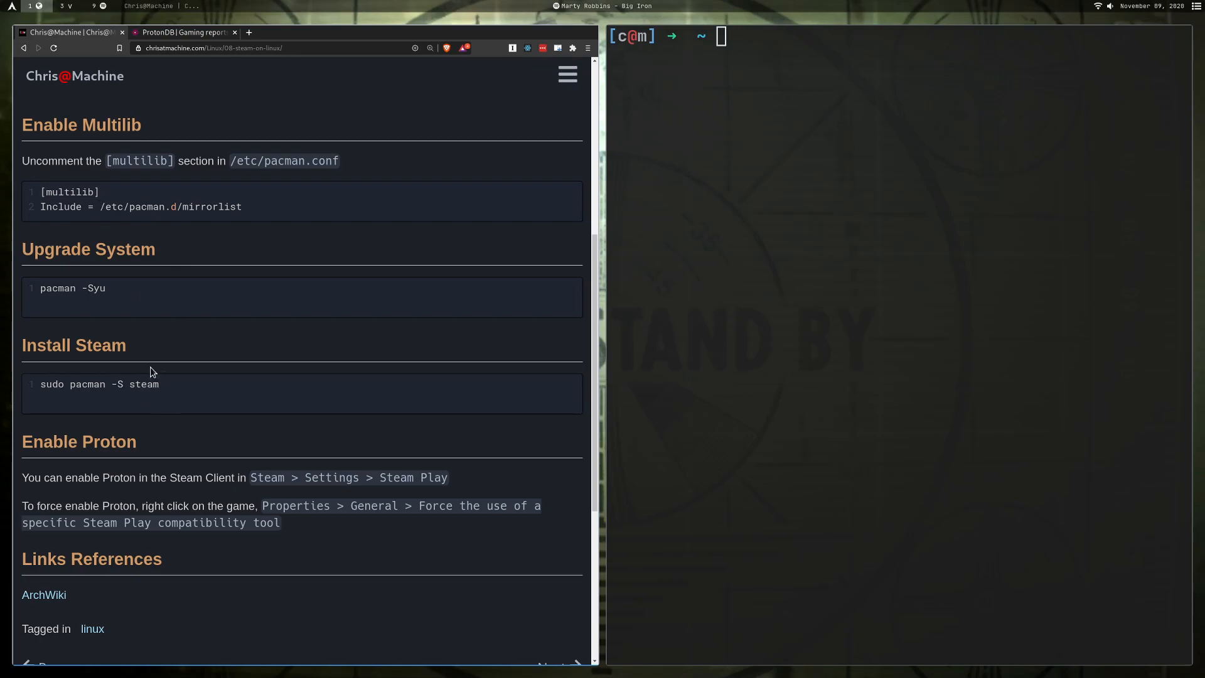
mouse_move(146, 178)
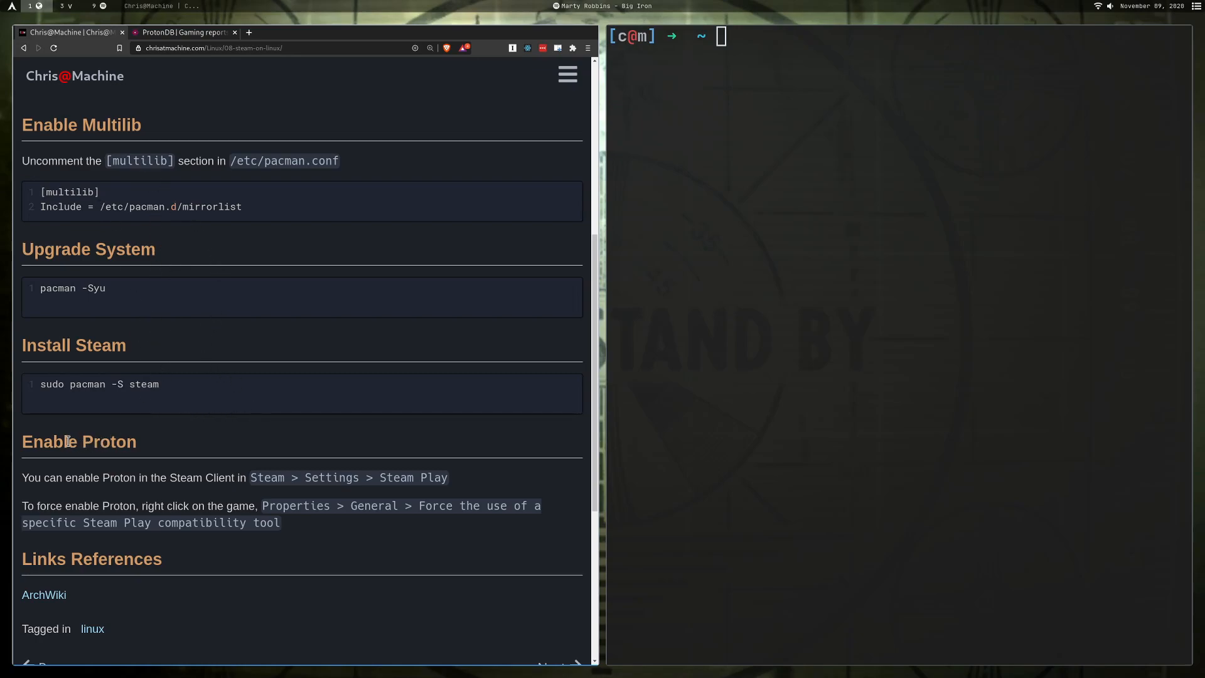
double_click(68, 442)
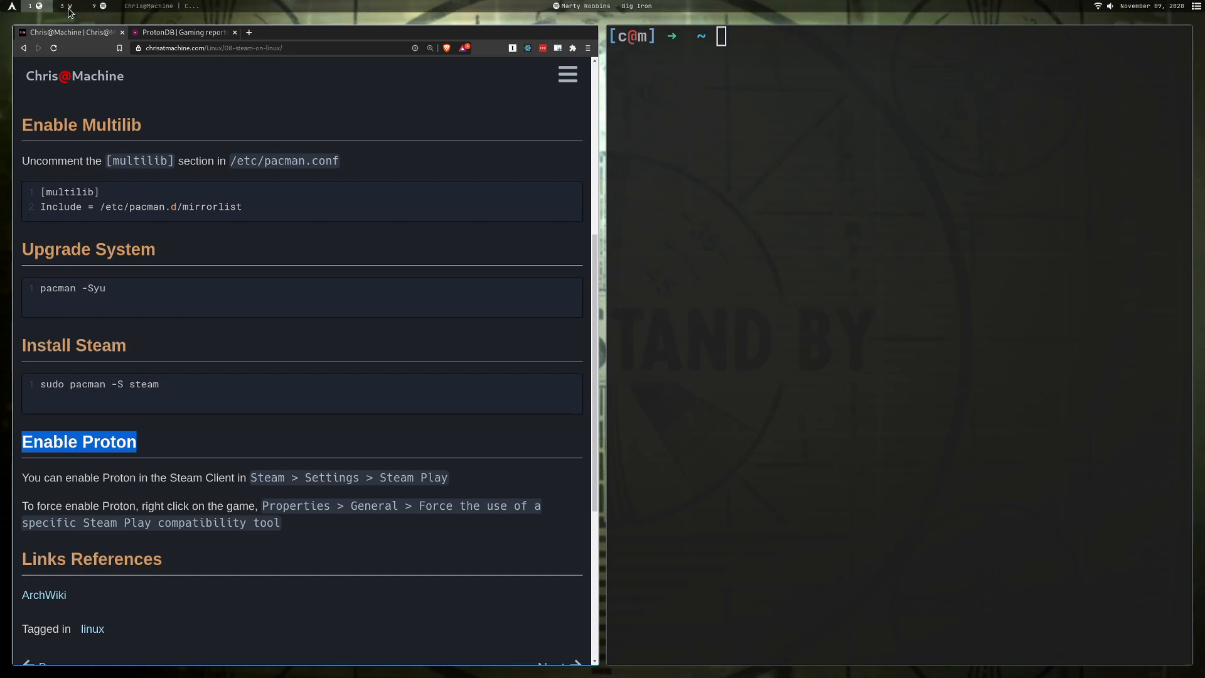
left_click(182, 33)
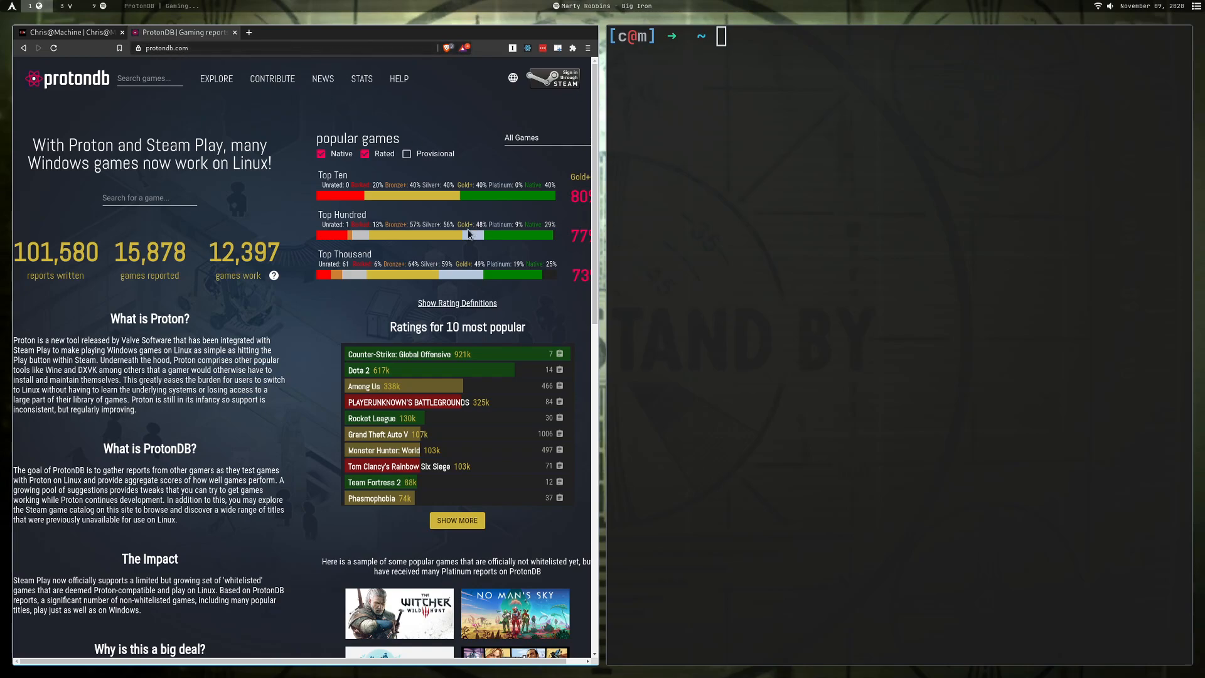
mouse_move(302, 264)
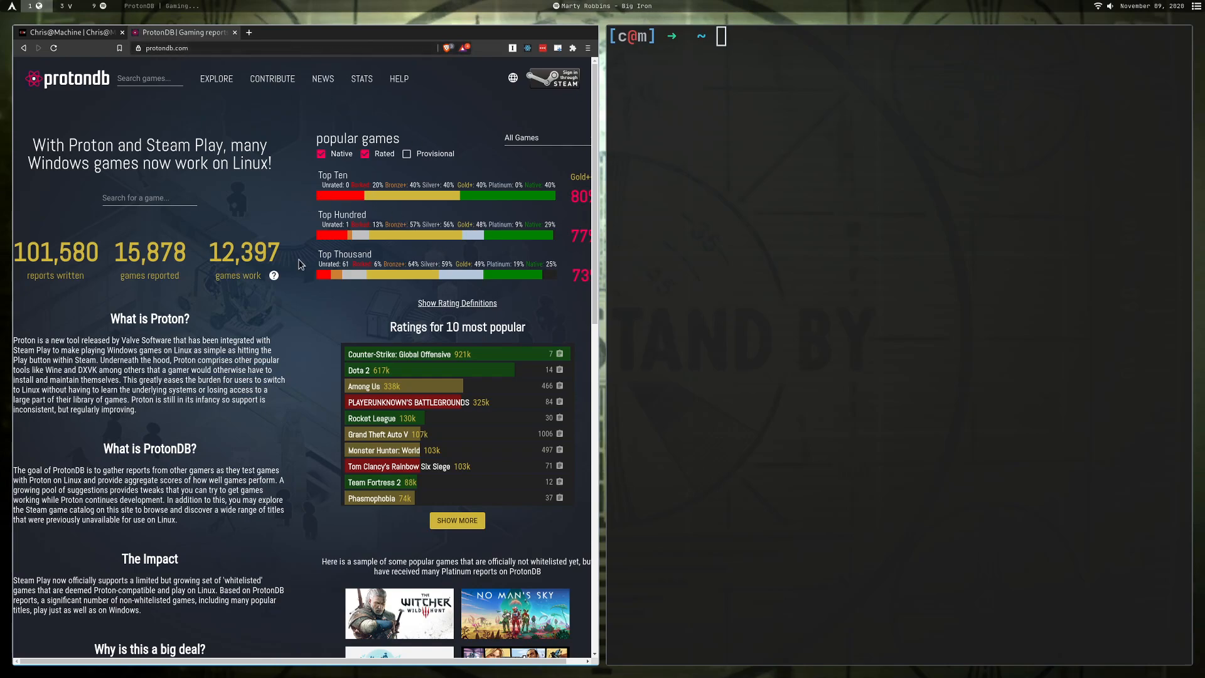
mouse_move(343, 382)
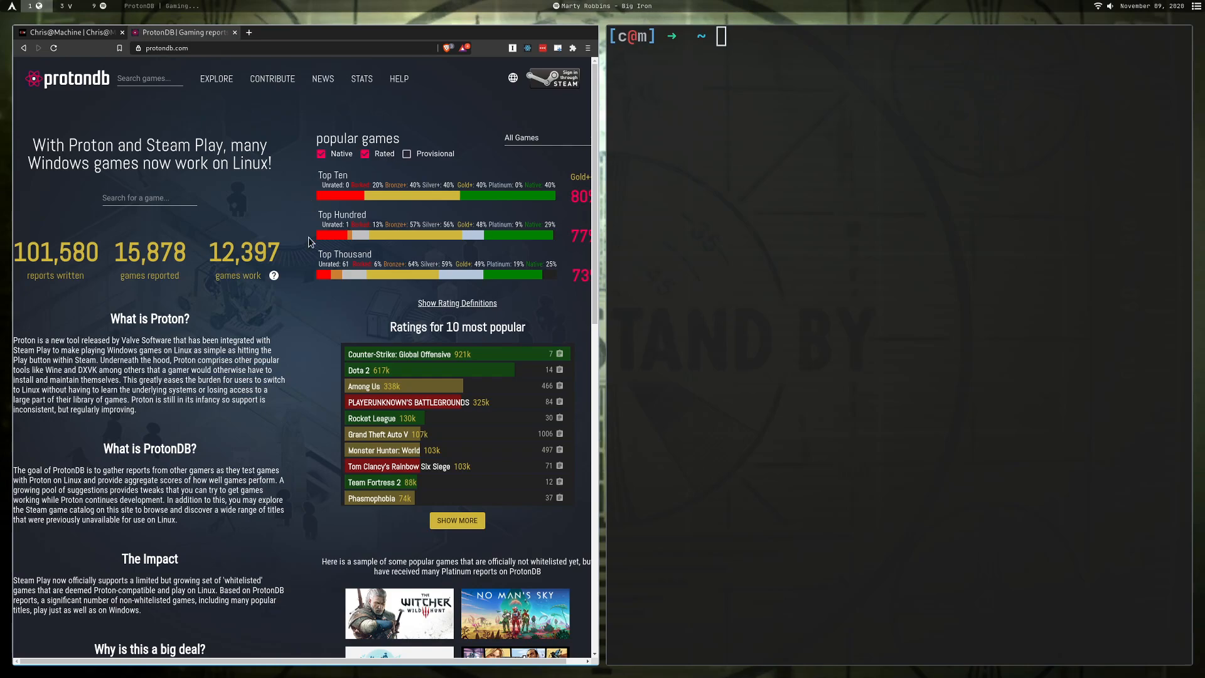
mouse_move(296, 332)
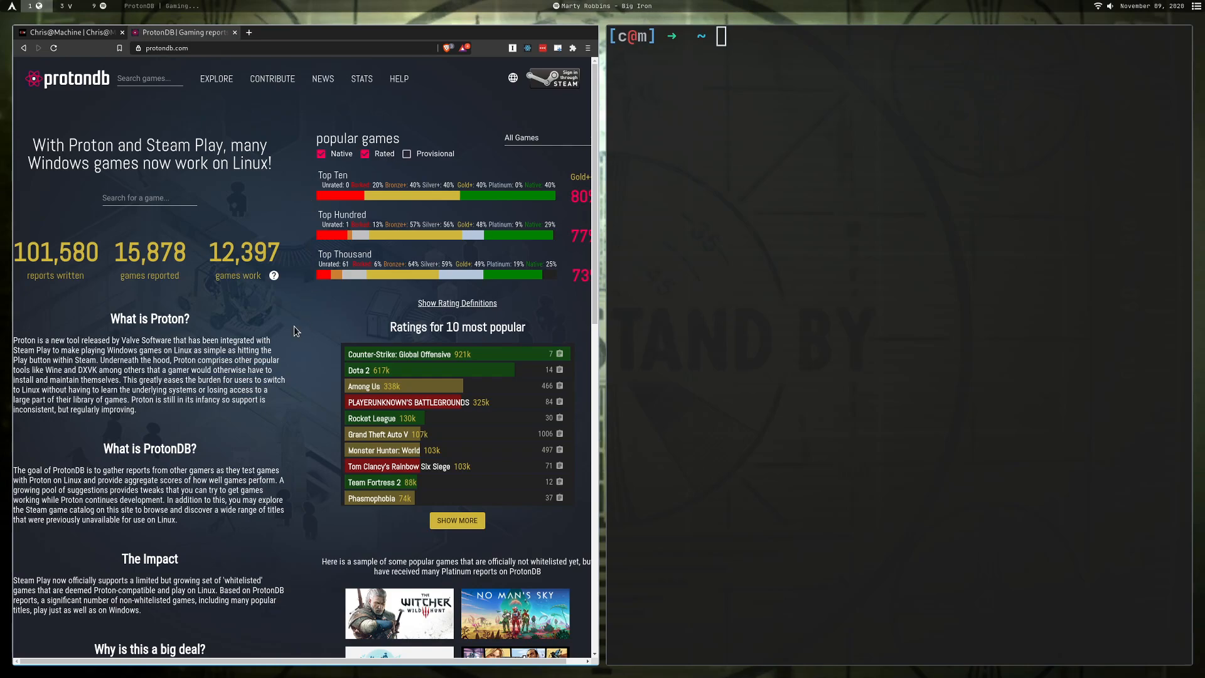
mouse_move(194, 118)
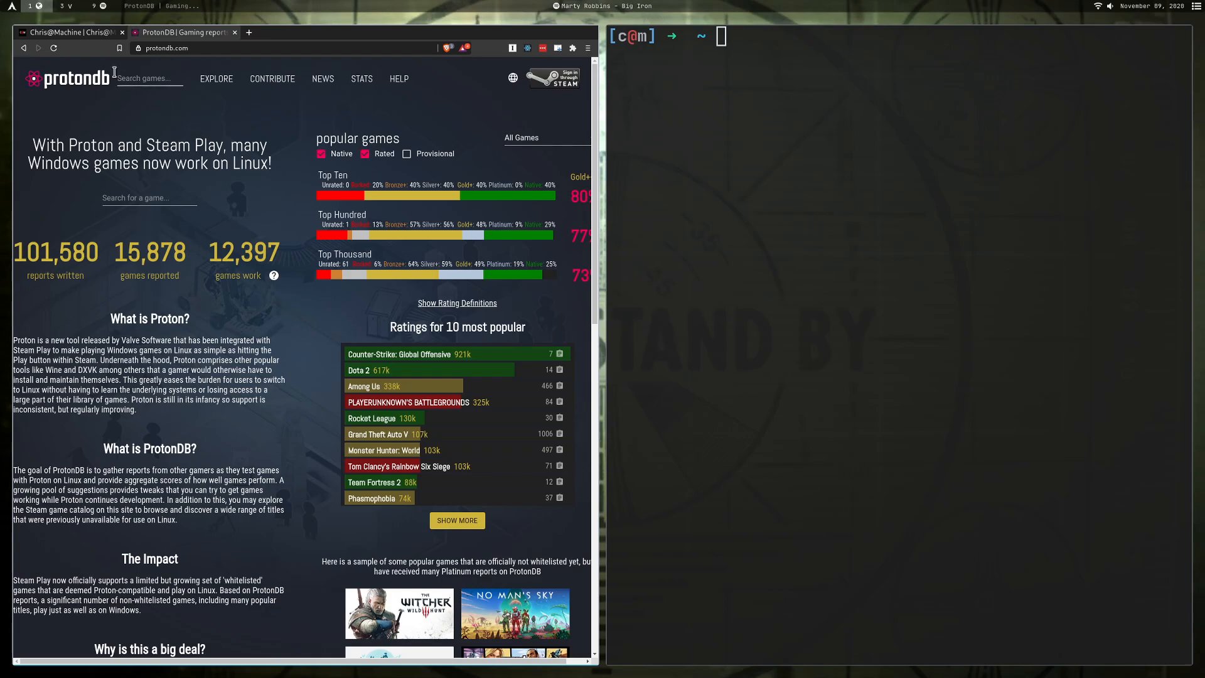
left_click(63, 33)
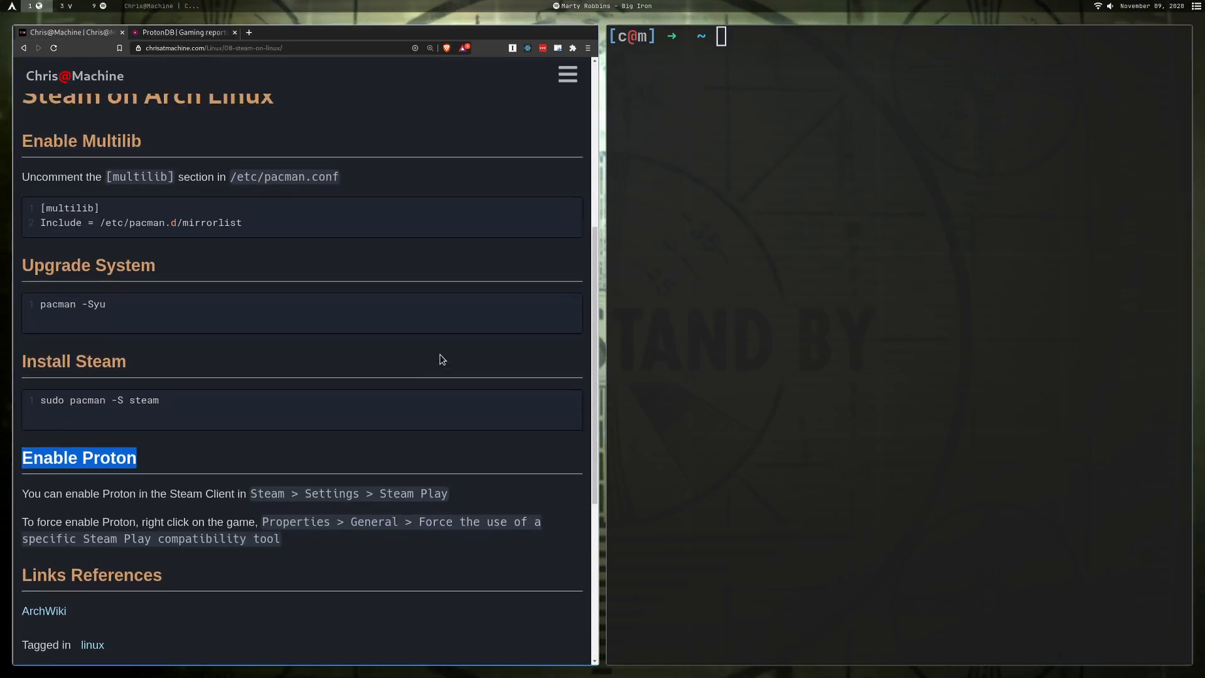
scroll("up", 3)
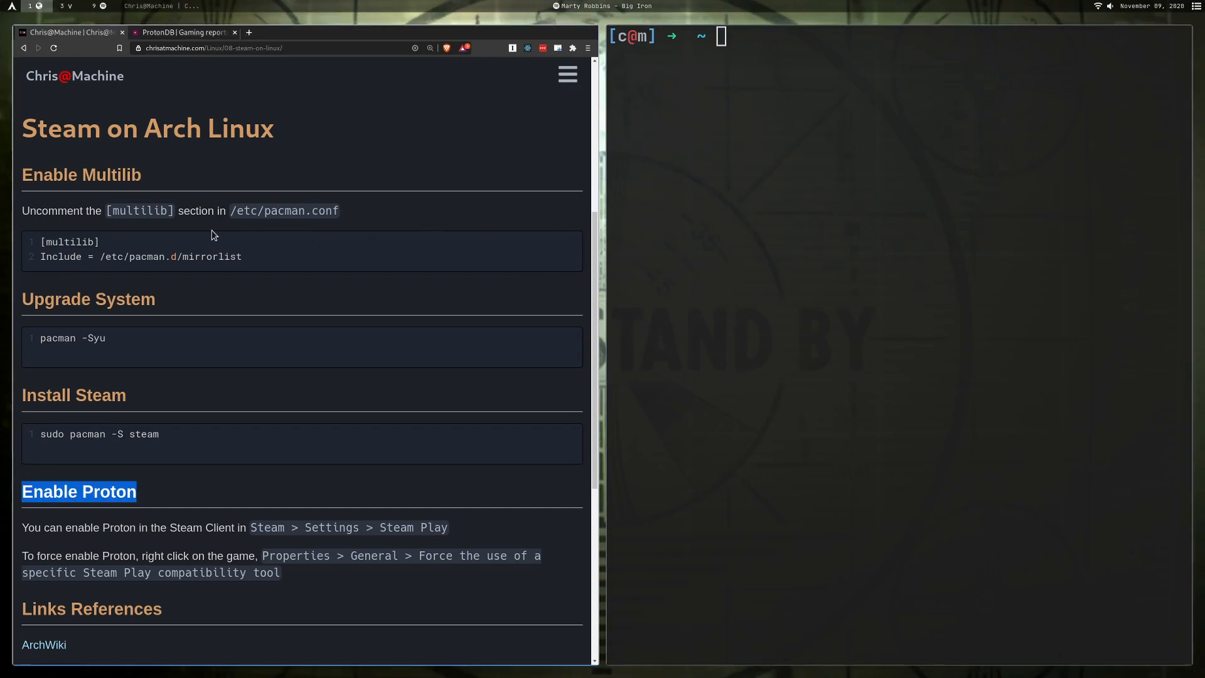
mouse_move(113, 256)
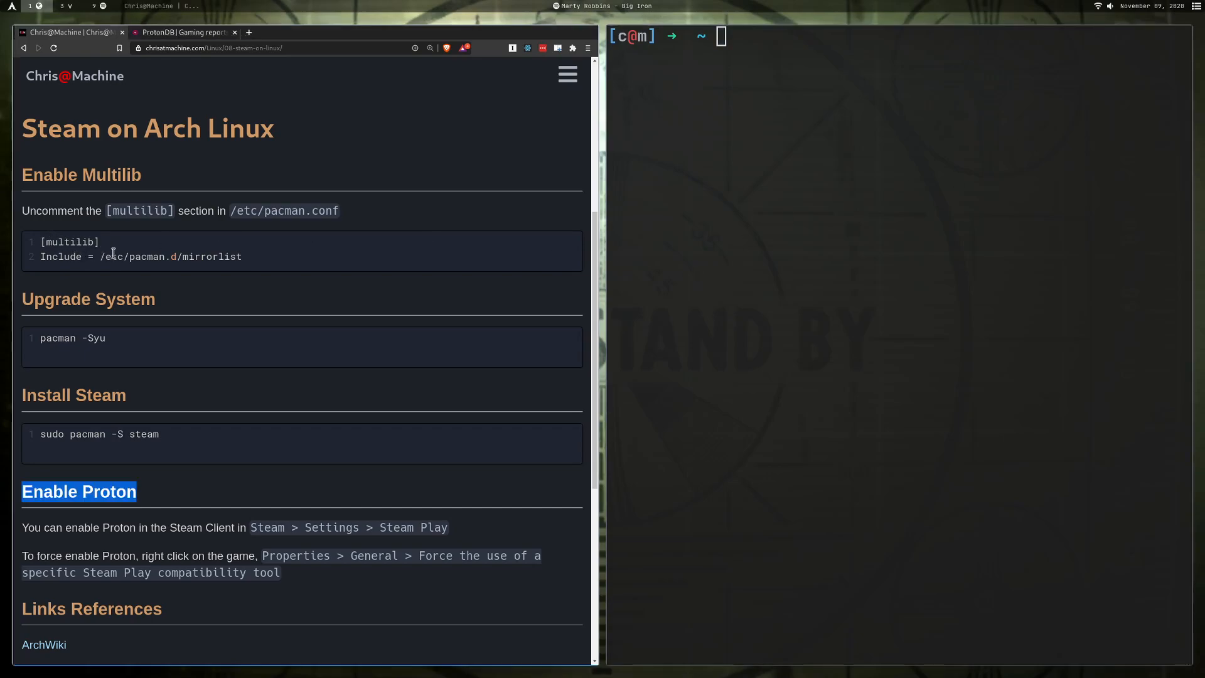
Enter 'sudo nvim /etc/pacman.conf' at the terminal prompt.
left_click(974, 138)
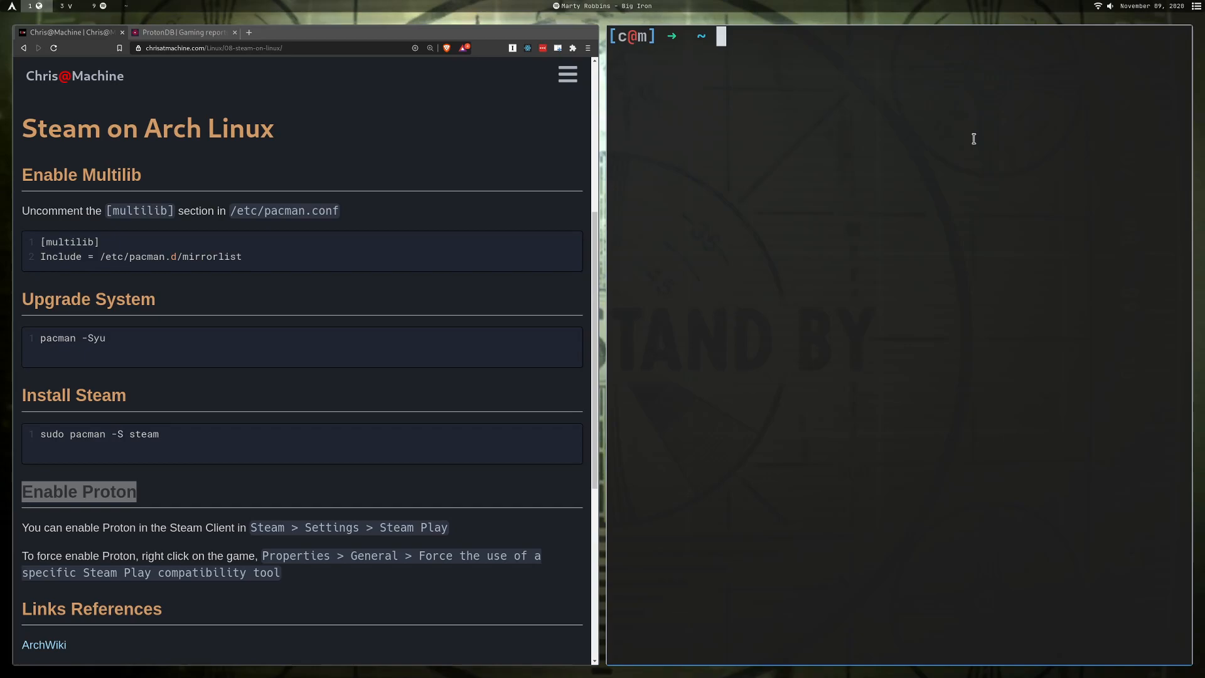
type("sudo nvim /etc/pacman.conf")
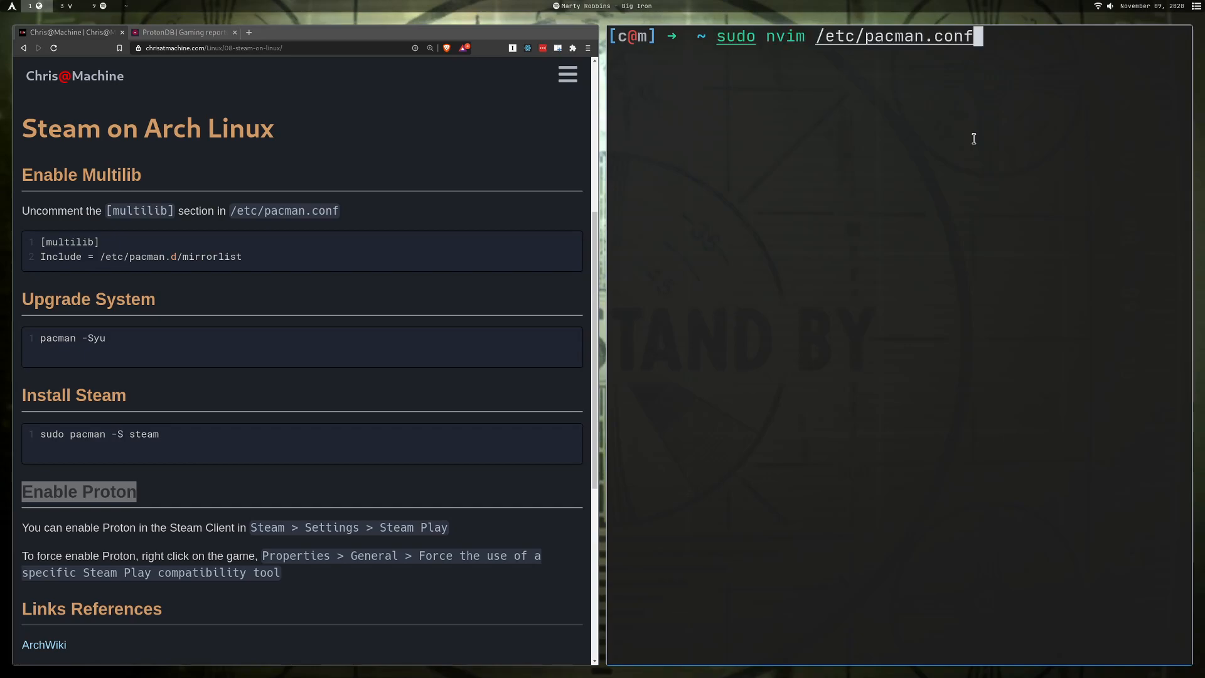
mouse_move(851, 34)
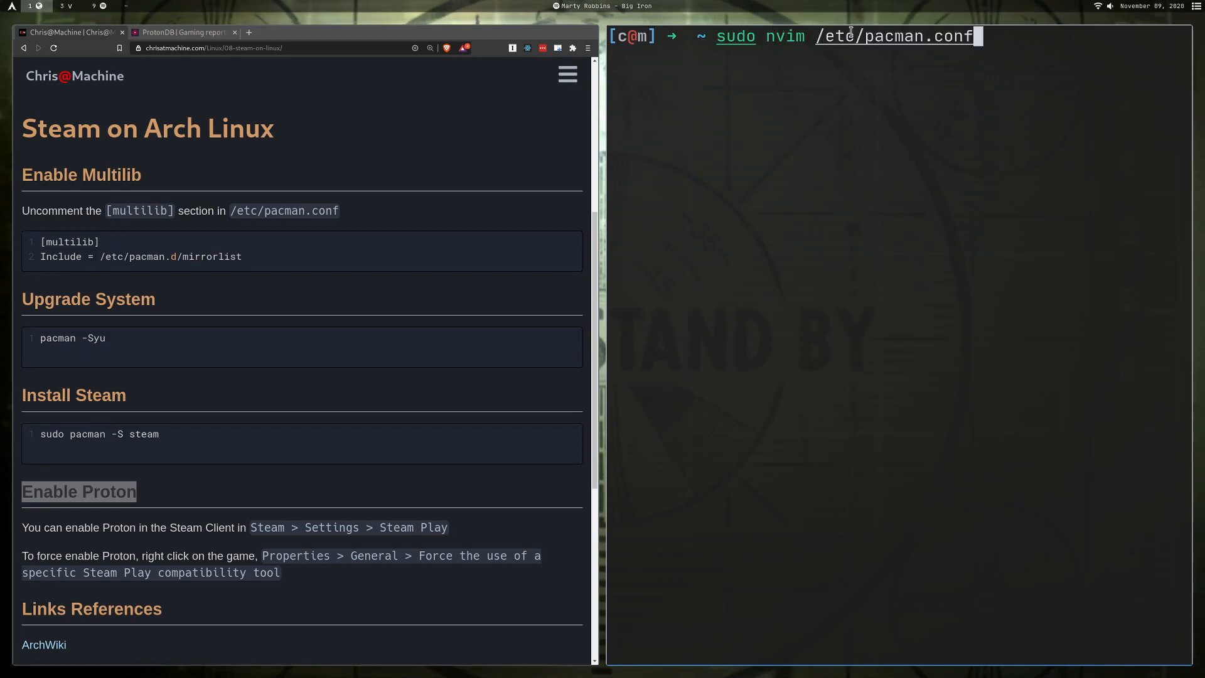
mouse_move(1033, 58)
type("/")
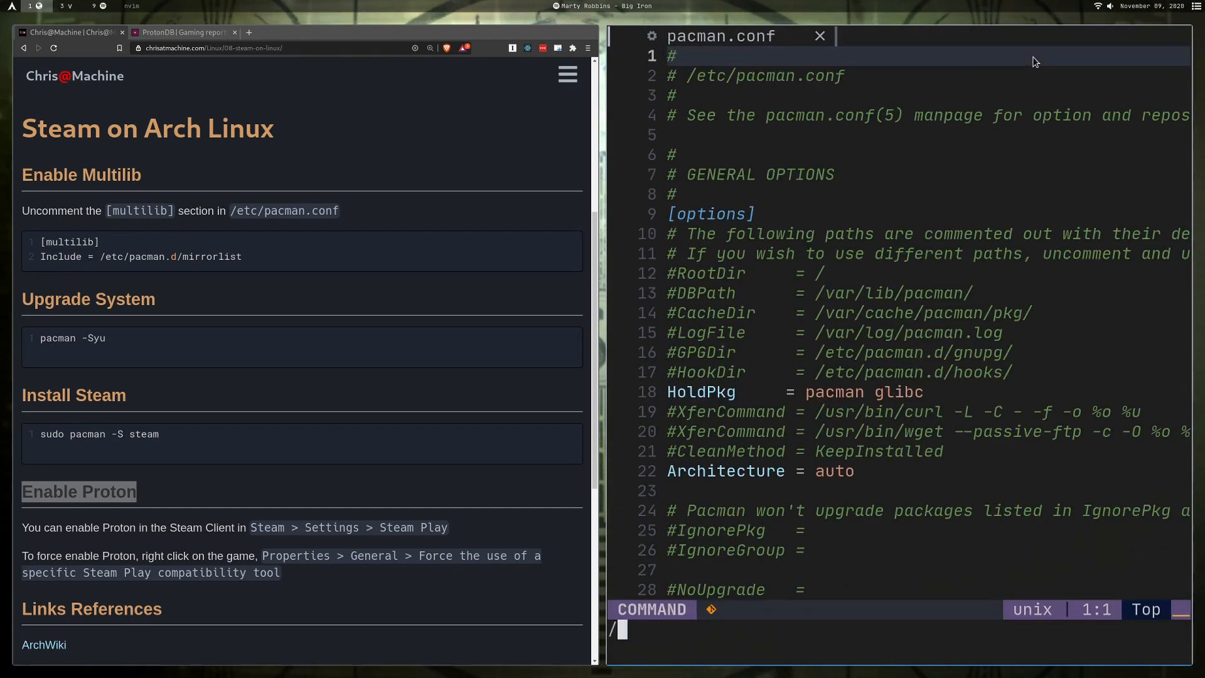
Search for 'mul' to jump to the [multilib] section of pacman.conf.
type("mul")
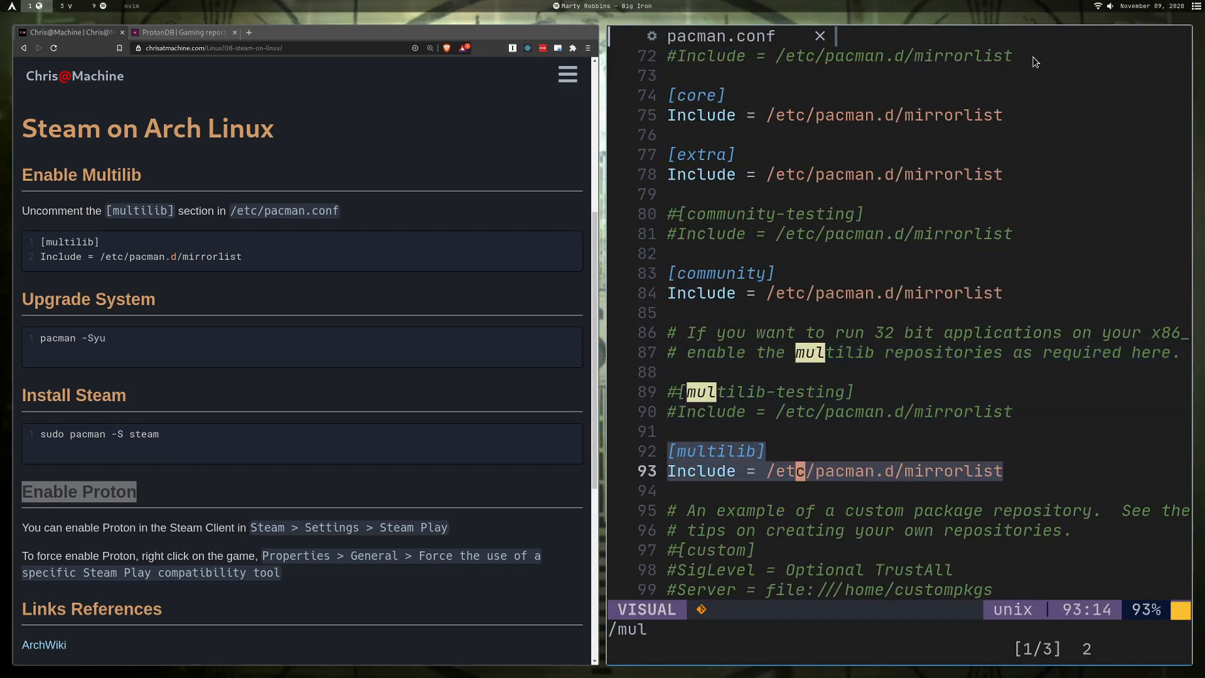
key("Escape")
type("sudo")
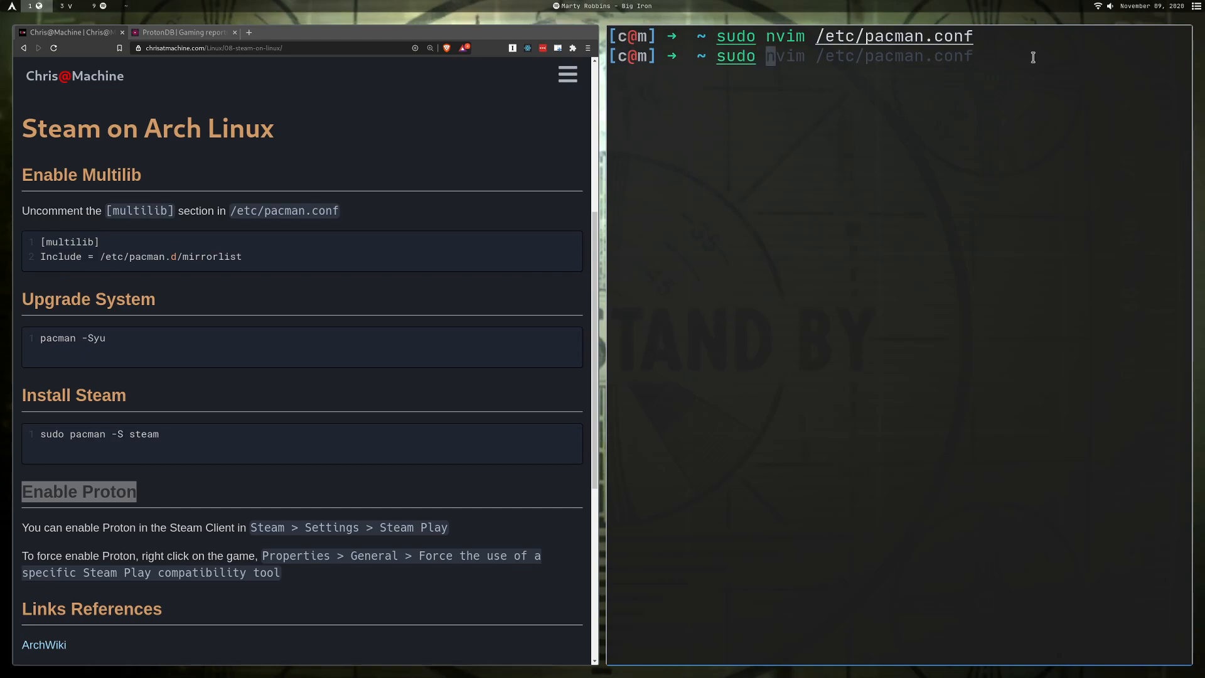
type("pacman -S steam")
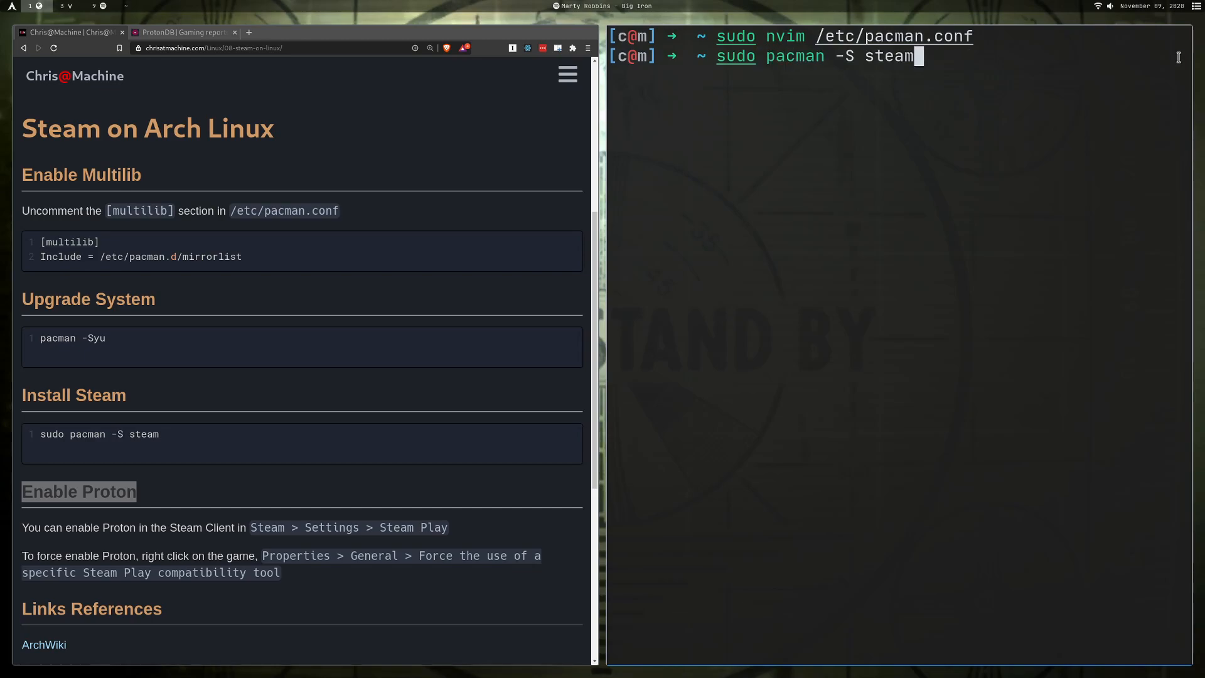
mouse_move(1035, 118)
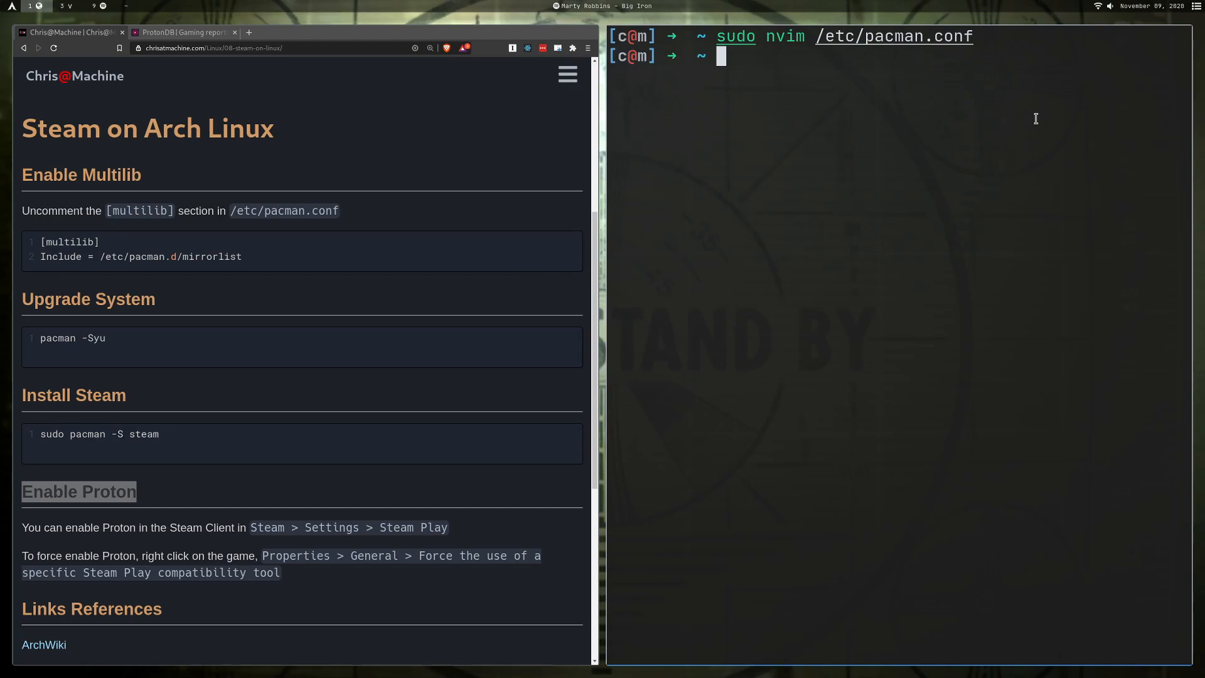
Launch Steam from the Rofi launcher by searching 'steam'.
key("super")
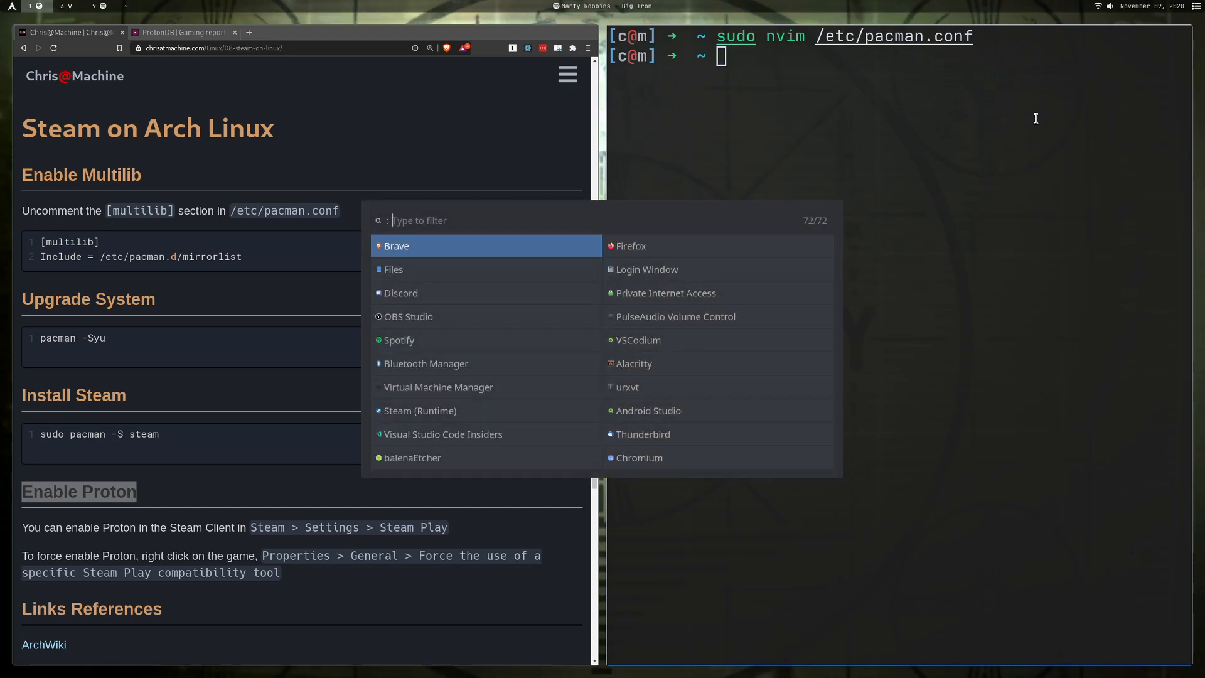
type("steam")
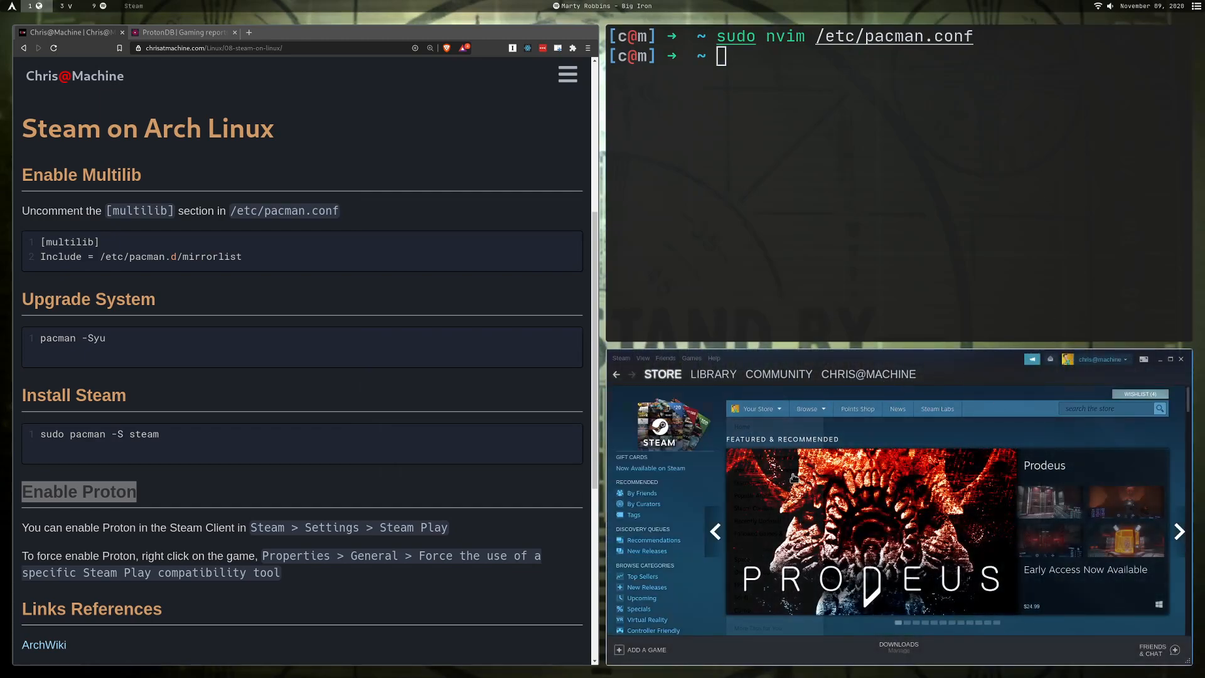
left_click(869, 374)
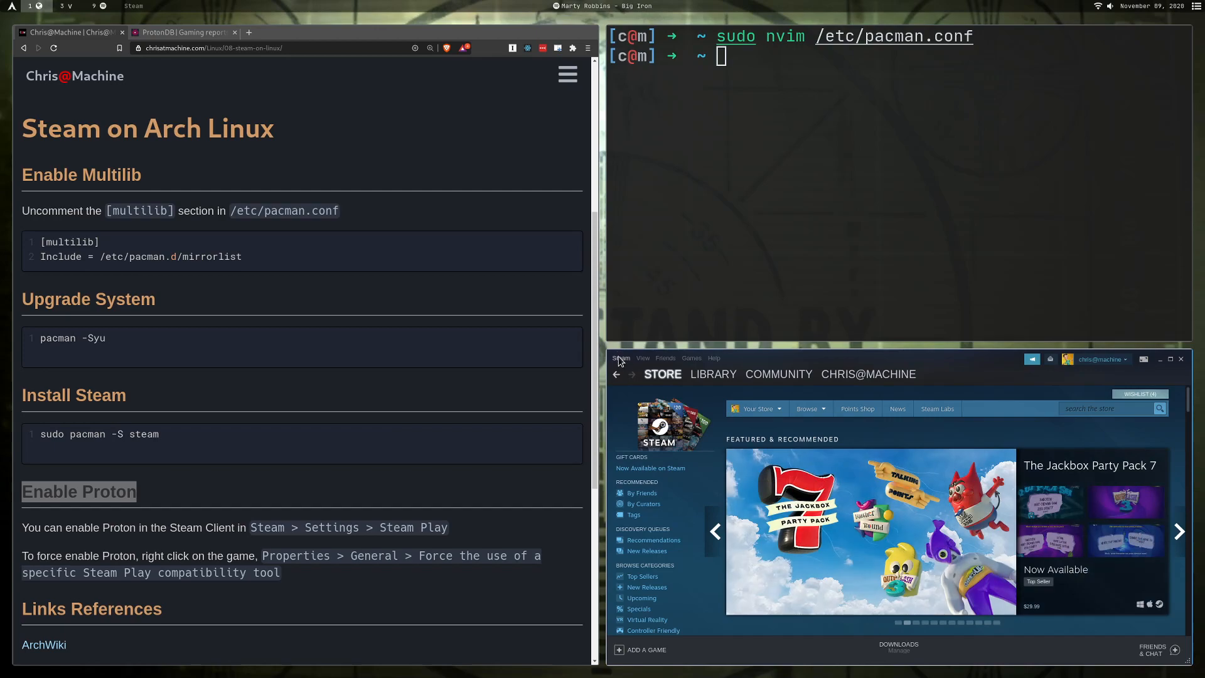
mouse_move(627, 360)
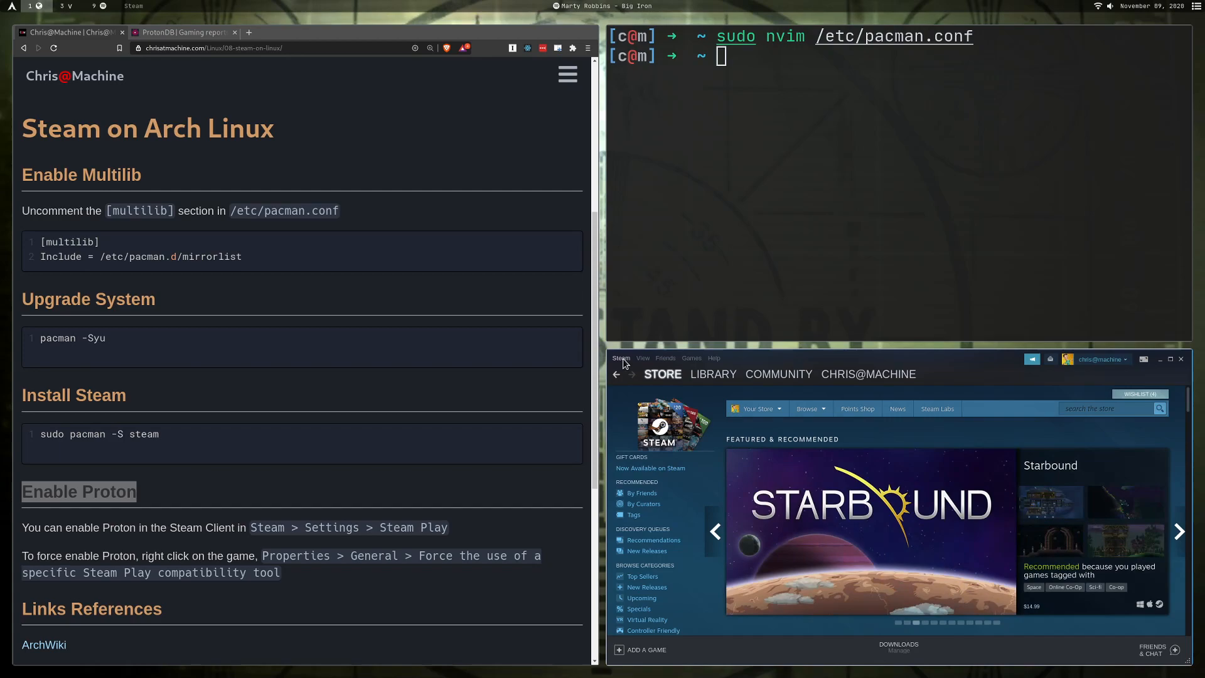
In Steam Settings > Steam Play, expand the Proton version list for all other titles.
left_click(621, 359)
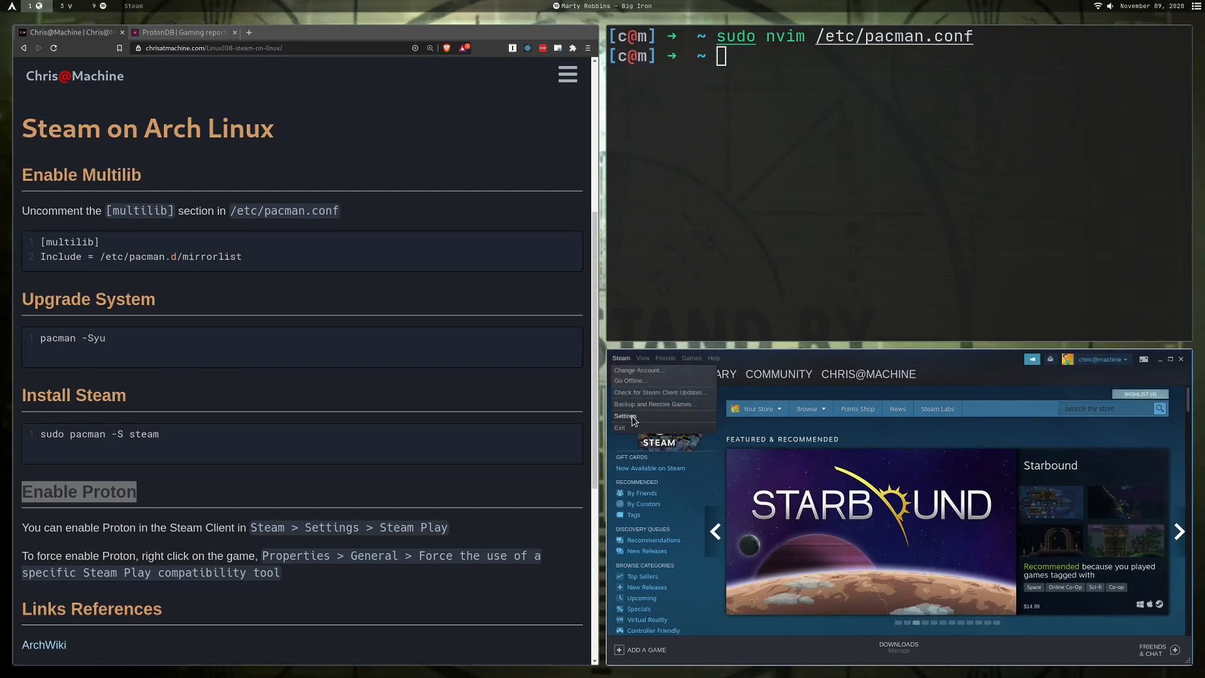
left_click(626, 415)
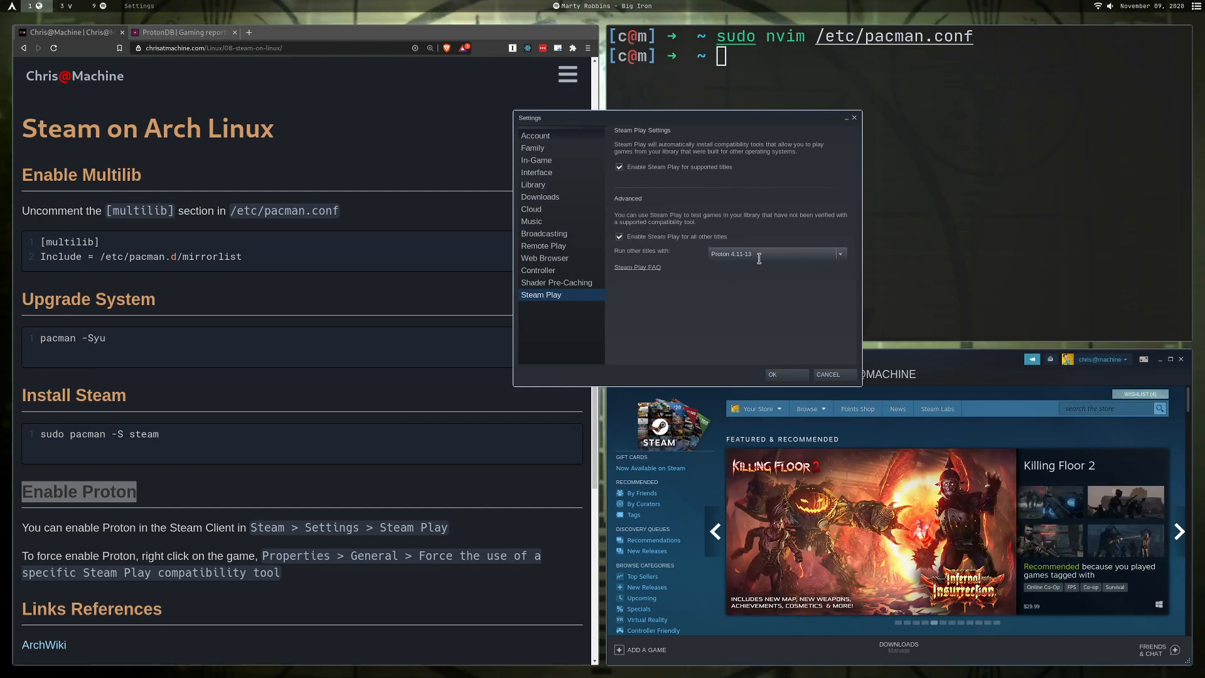
left_click(841, 254)
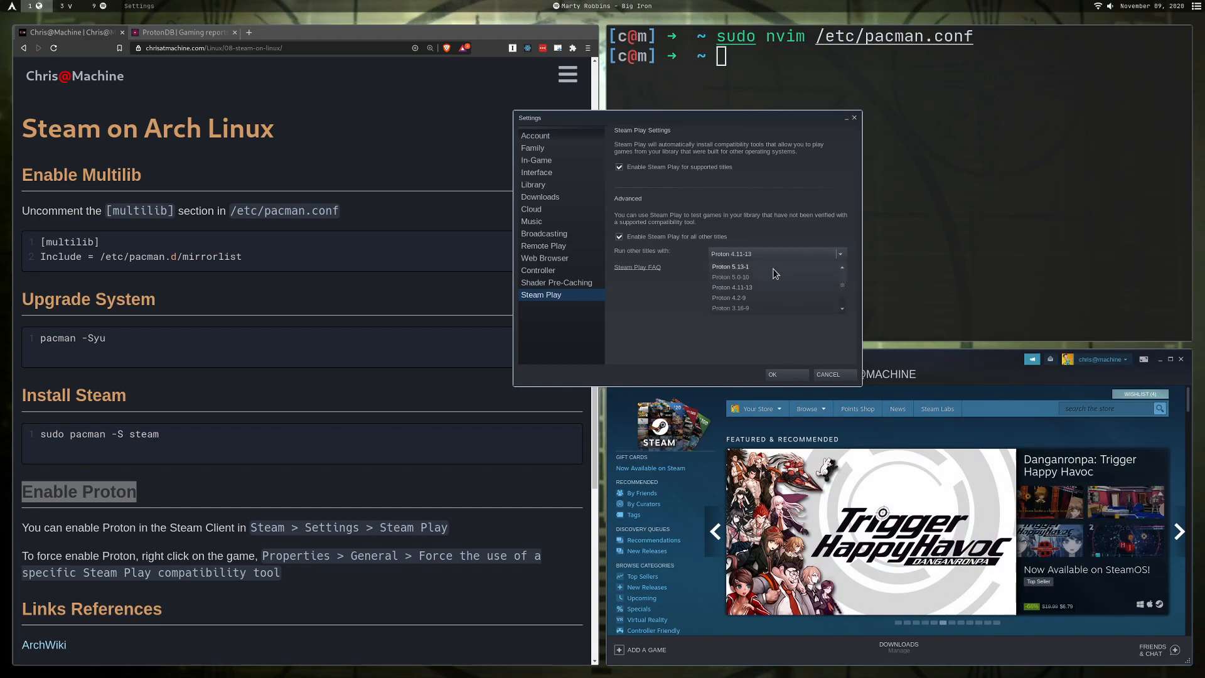
mouse_move(771, 283)
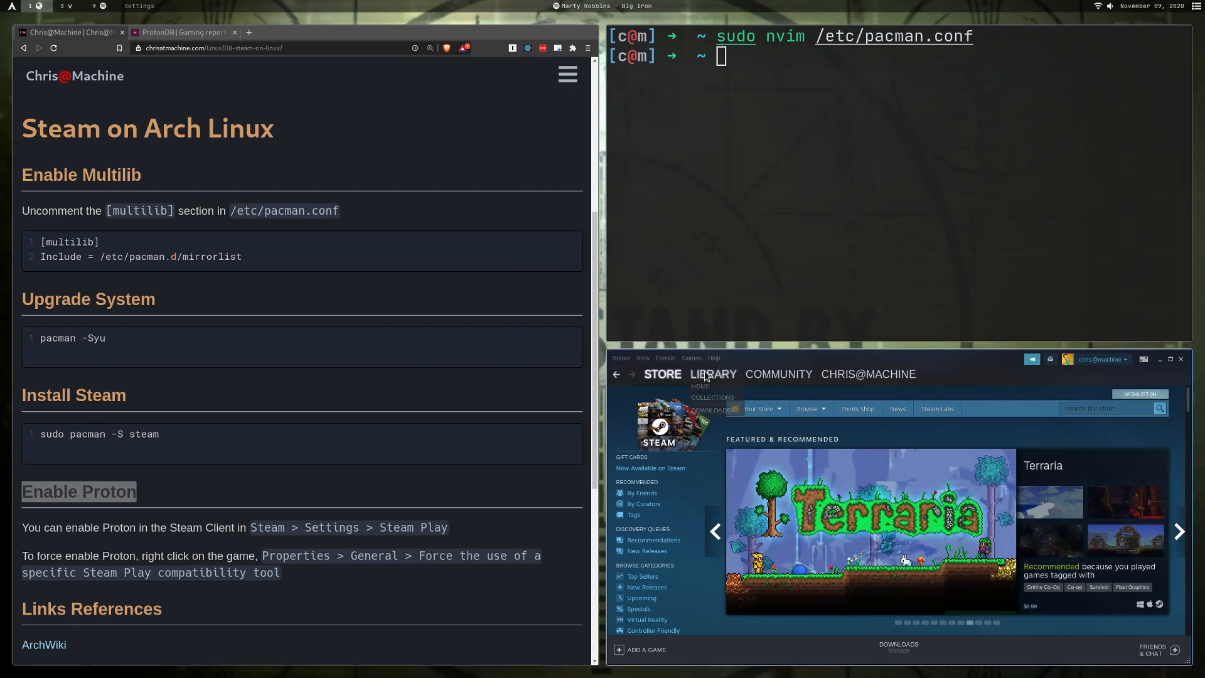
From the Library, bring up the Among Us properties on the General page.
left_click(713, 374)
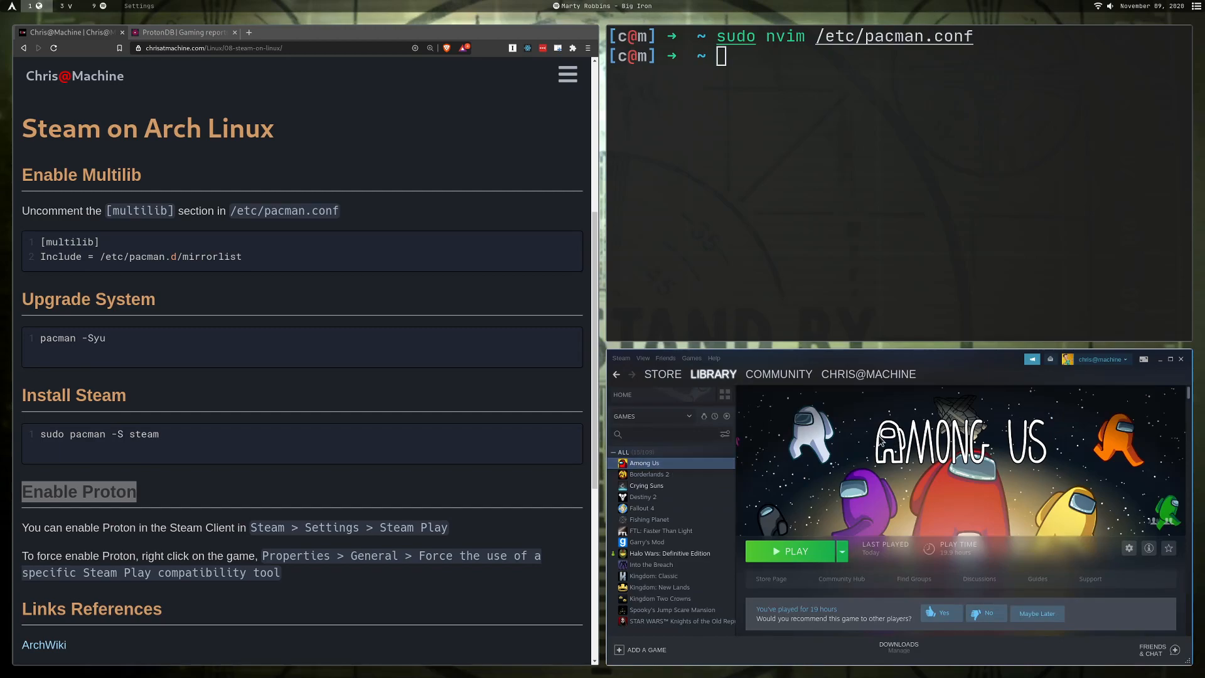
mouse_move(876, 443)
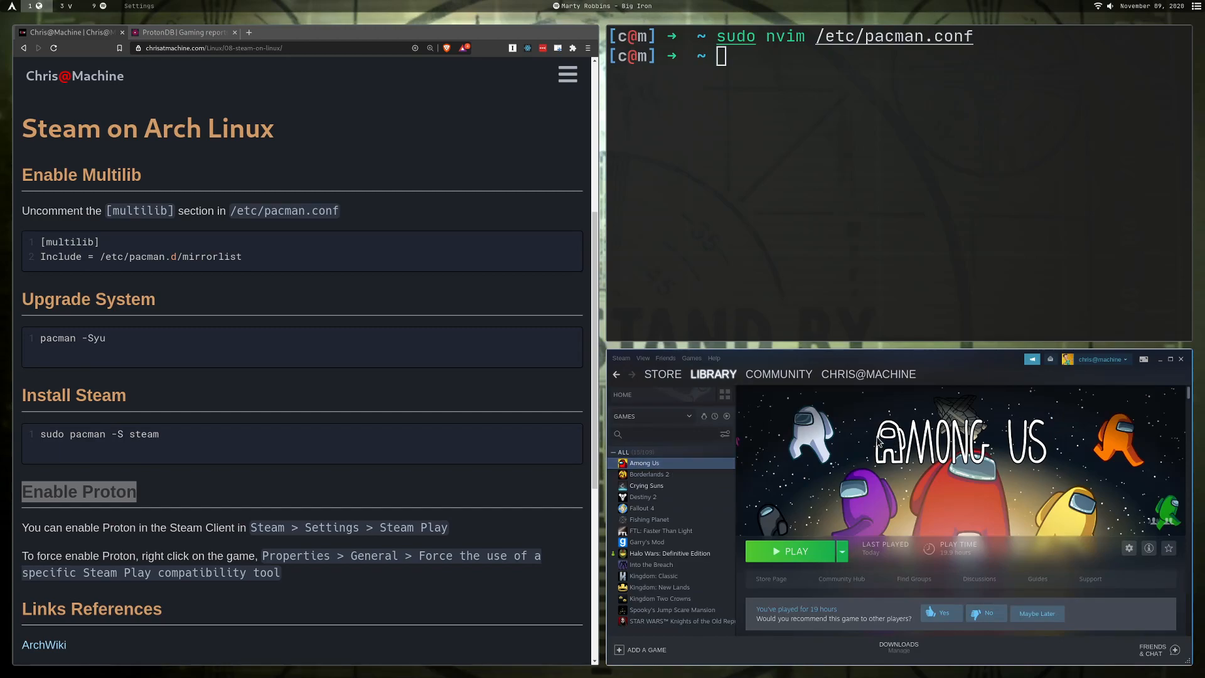
right_click(645, 462)
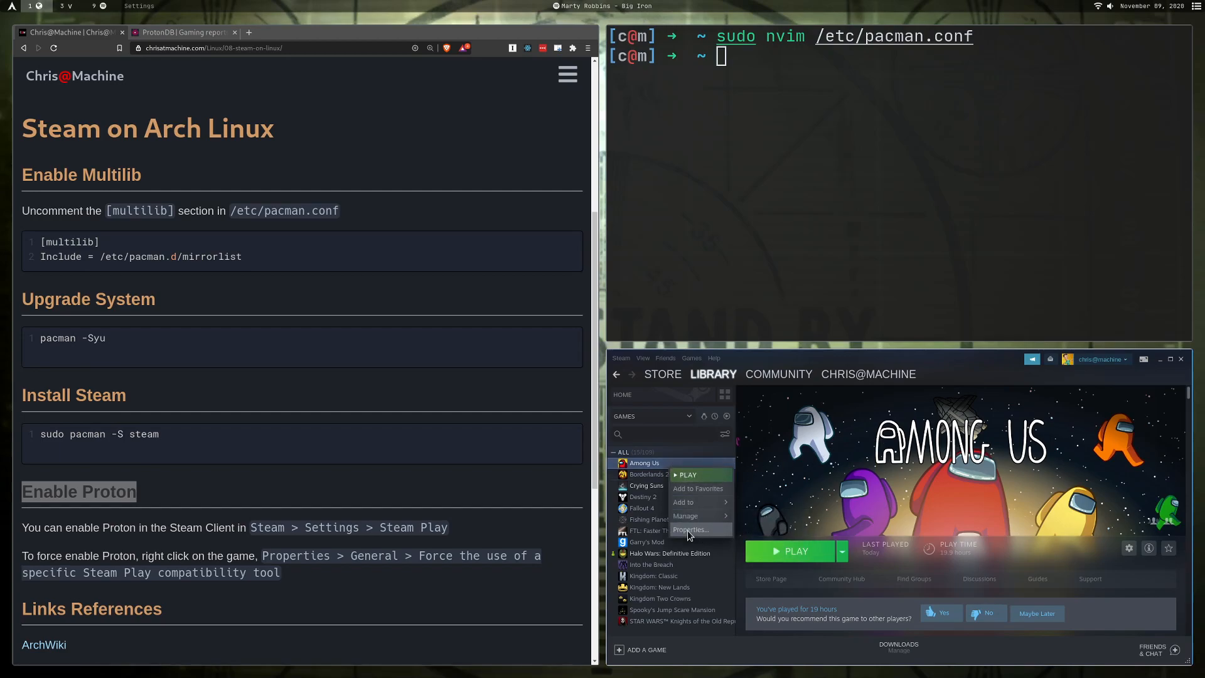
left_click(691, 528)
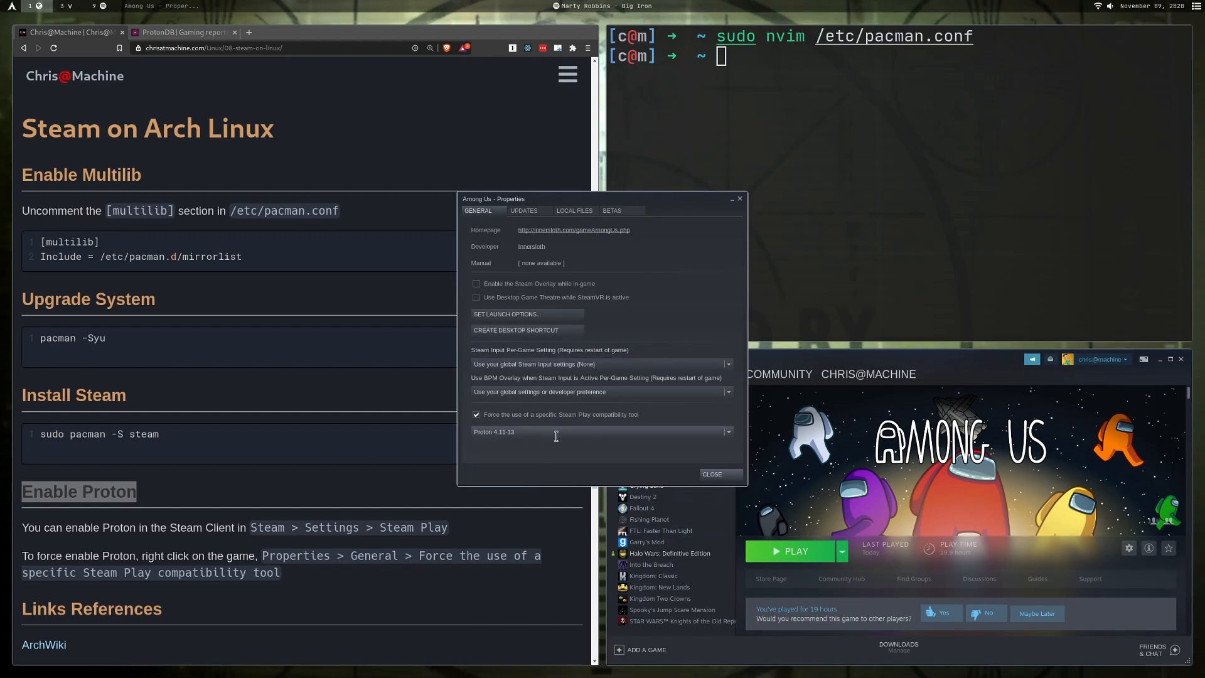
left_click(477, 414)
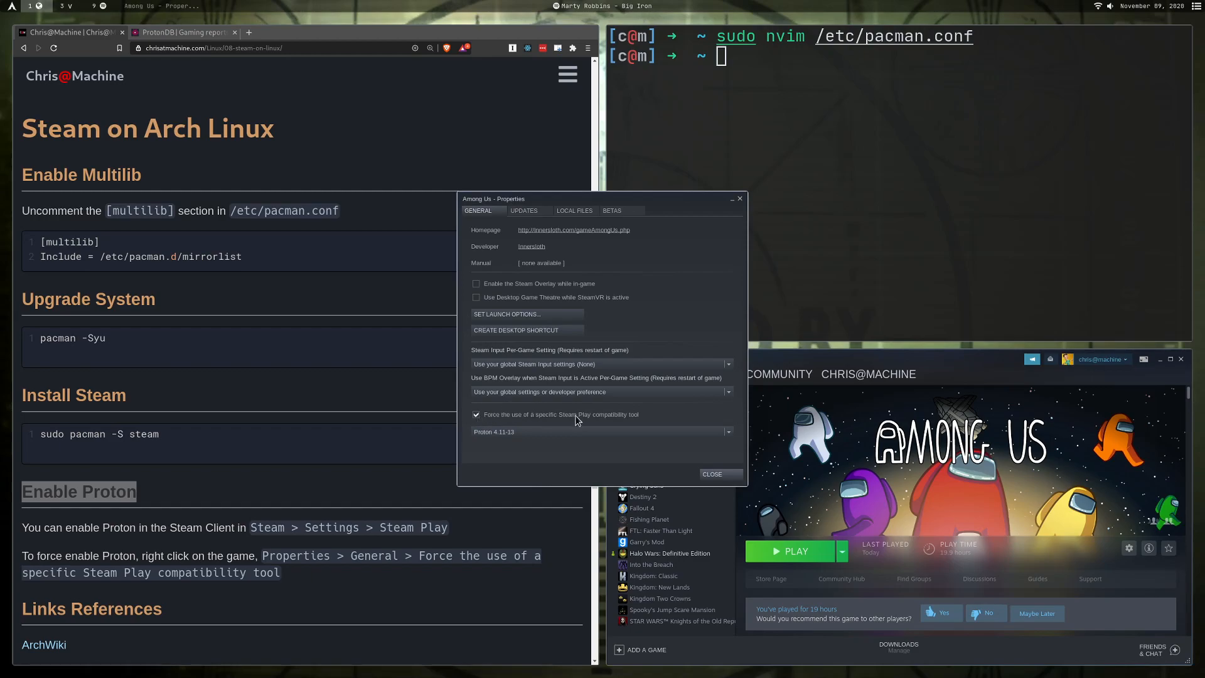
Force Among Us to use Proton 4.11-13 and close its properties.
left_click(728, 431)
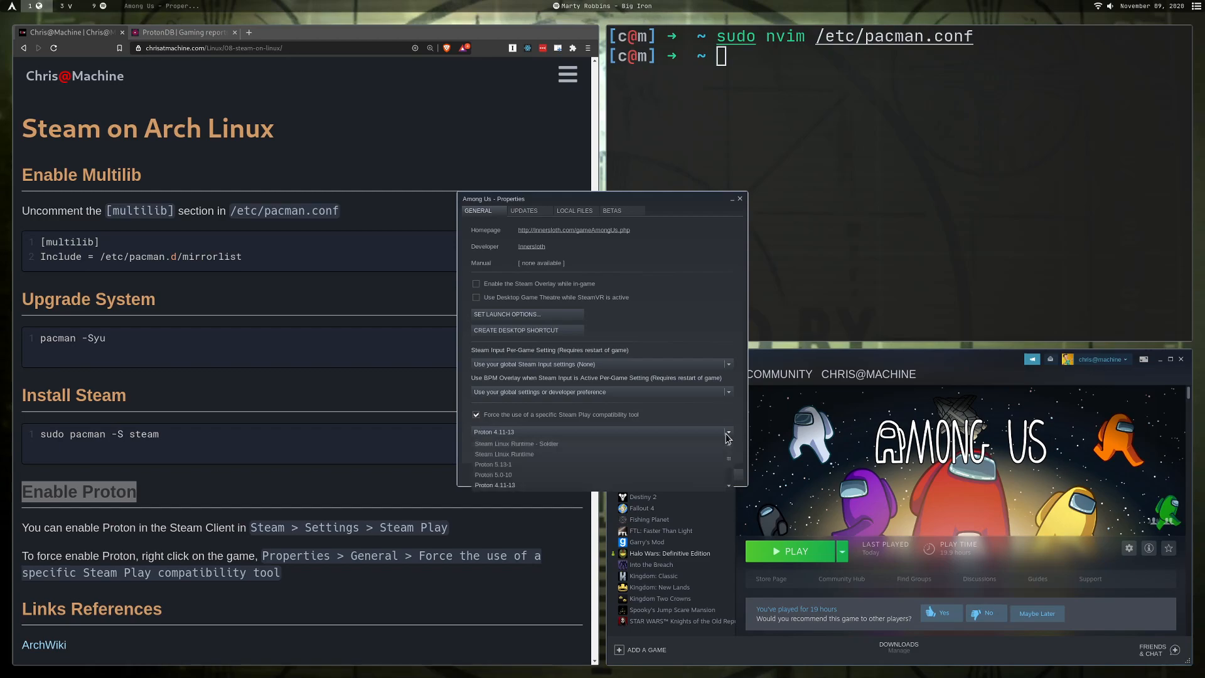
mouse_move(568, 478)
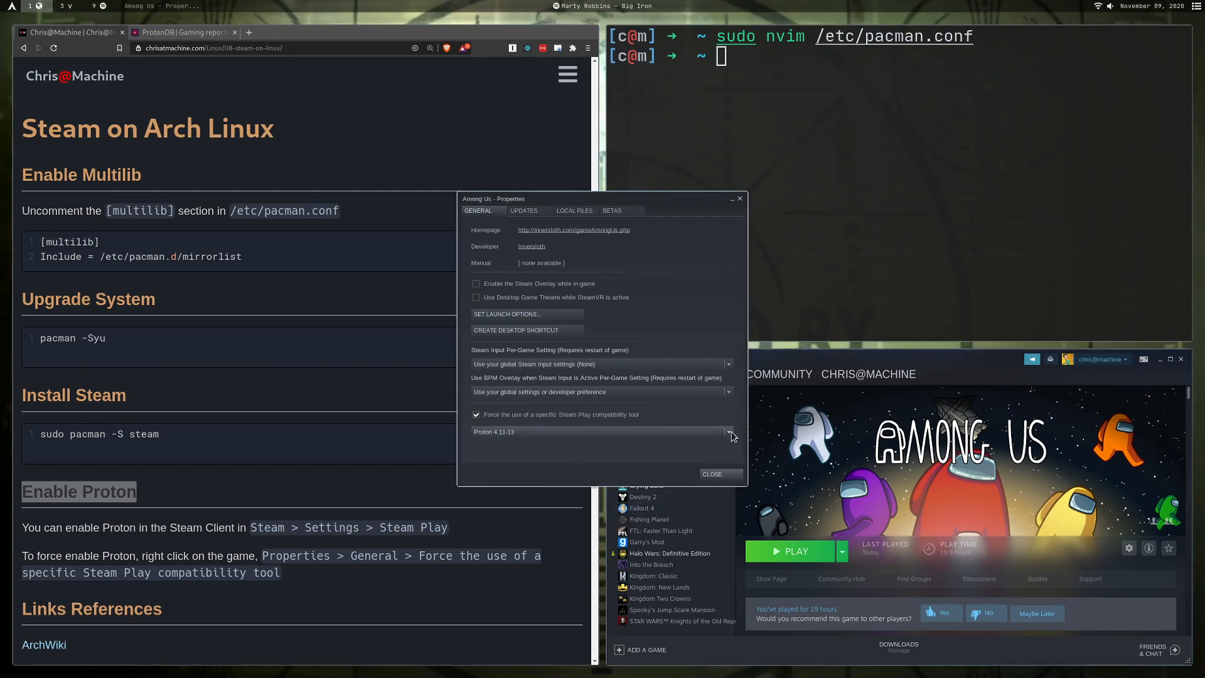
left_click(728, 432)
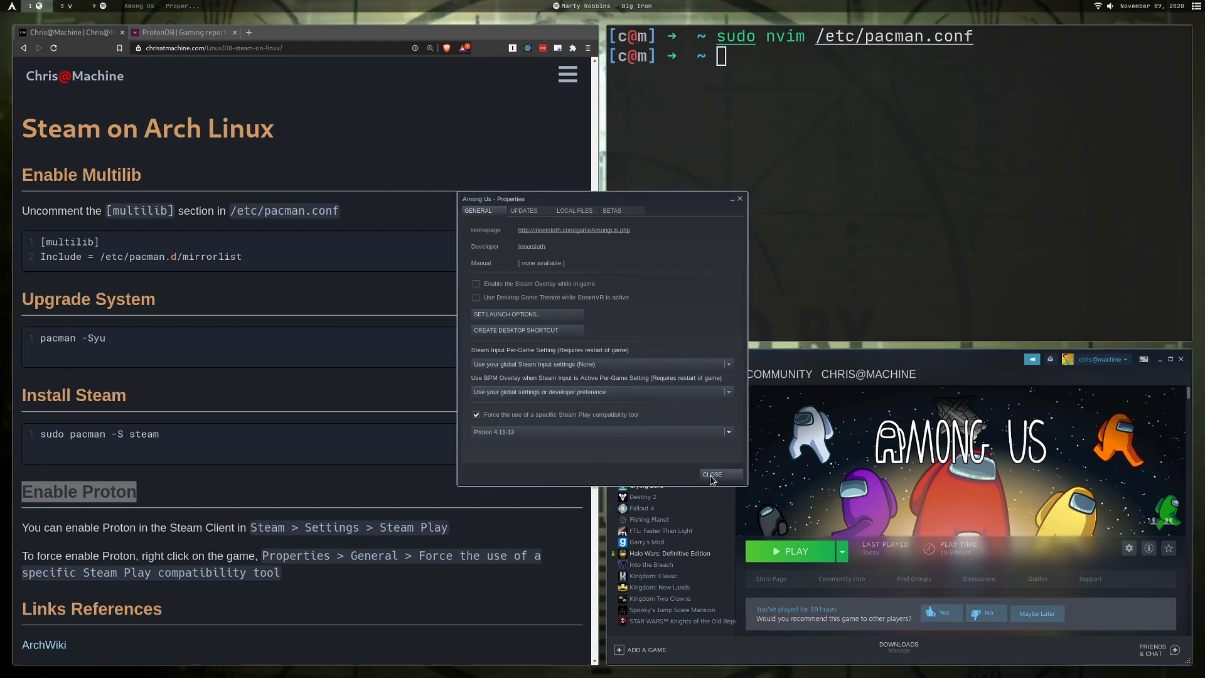
left_click(711, 475)
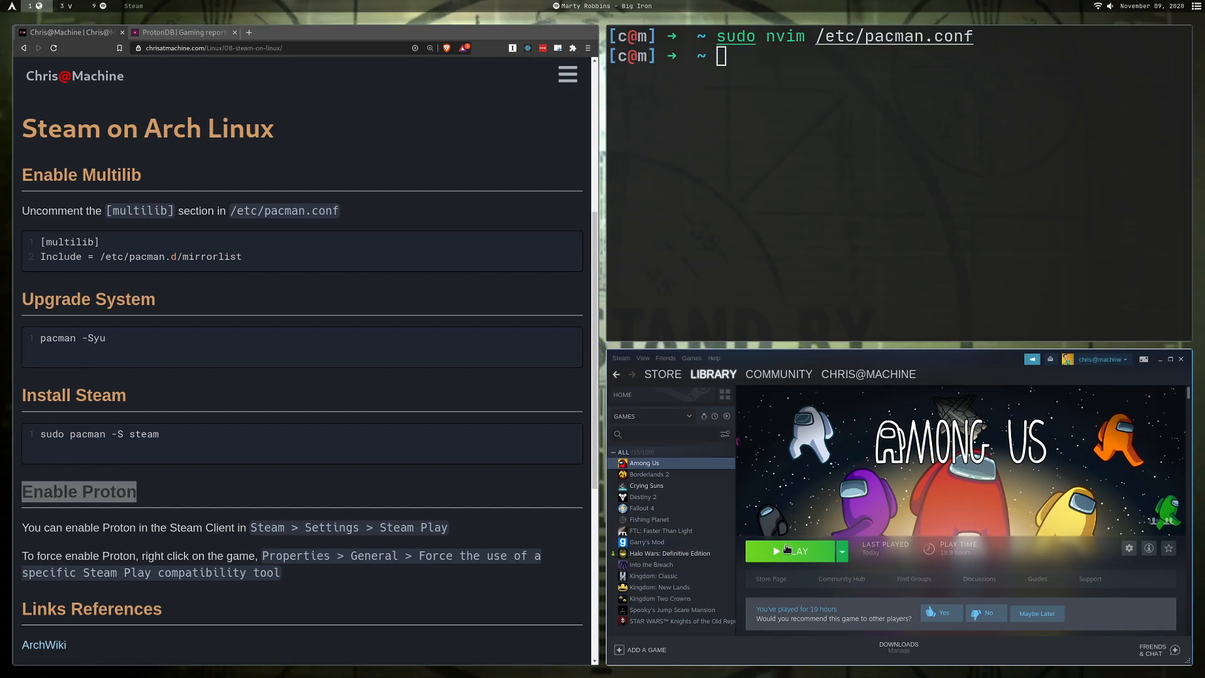
Launch Among Us, enter Online play and limit the public game search to 1 impostor.
left_click(788, 551)
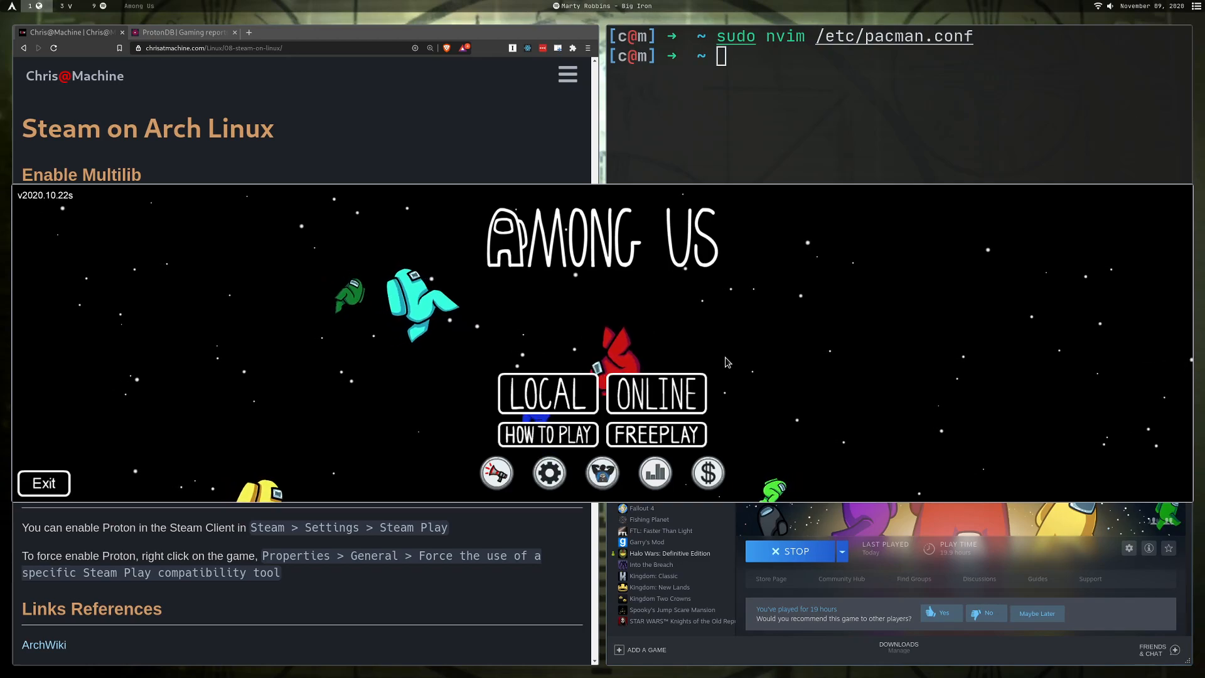
left_click(655, 395)
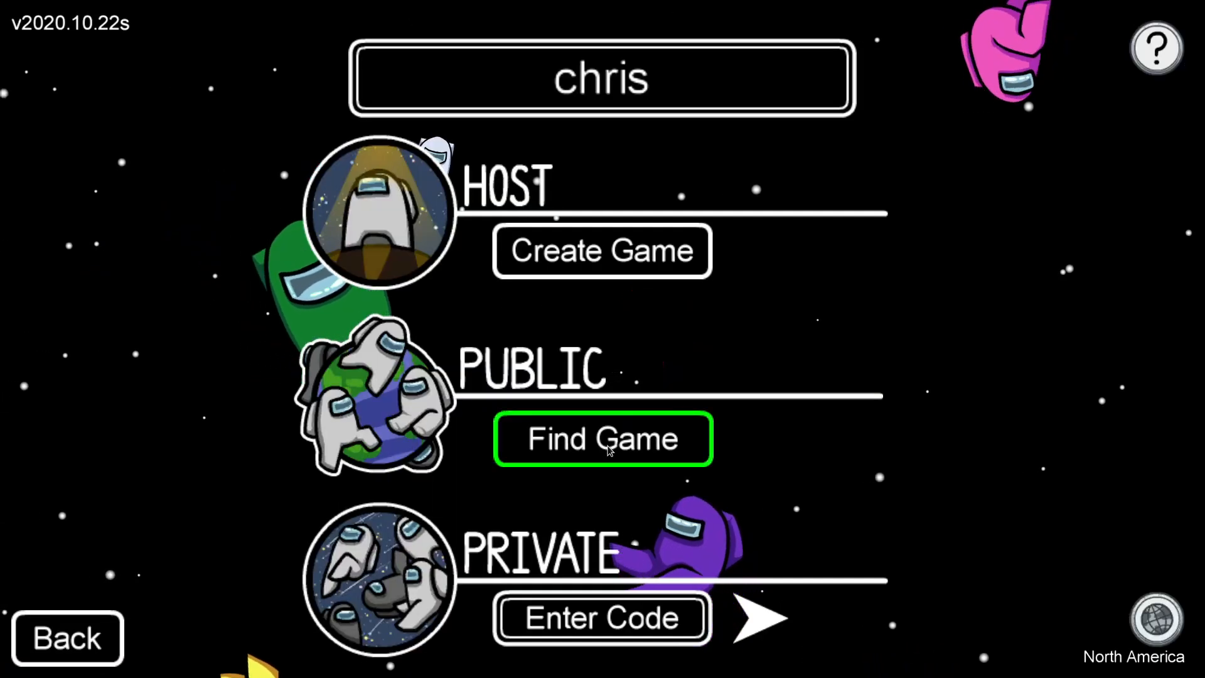
left_click(602, 439)
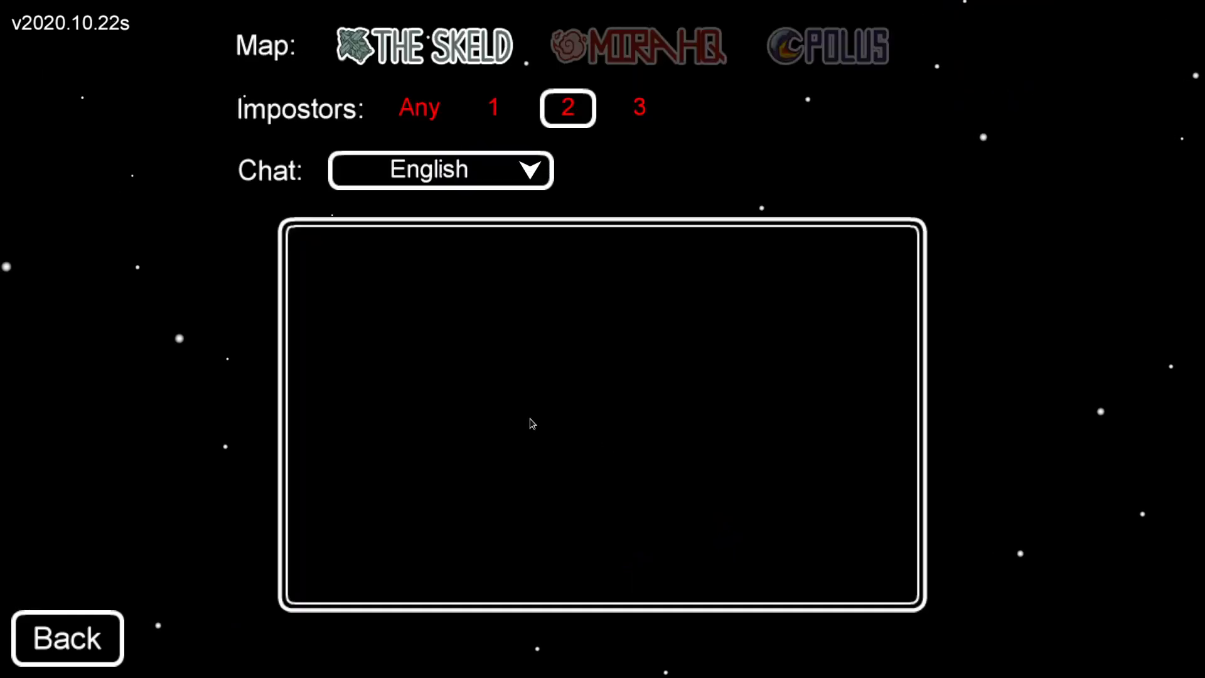
left_click(493, 108)
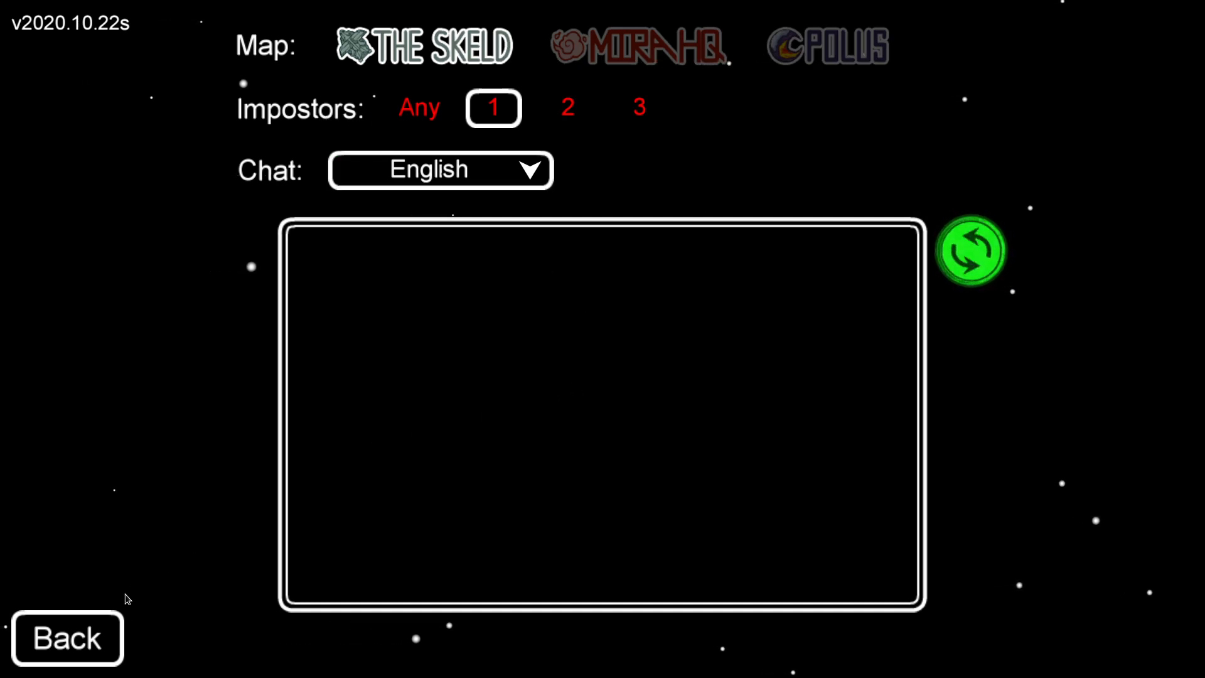
left_click(972, 253)
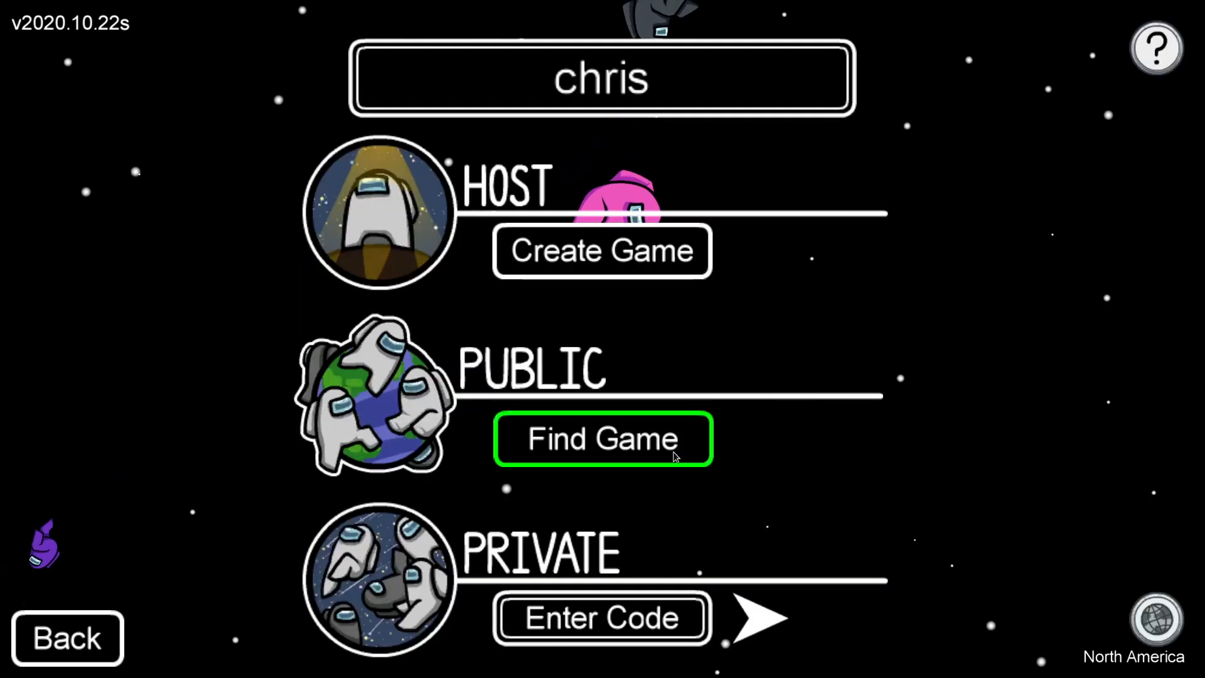
Try joining a public game, dismiss the 'game is full' message and search again.
left_click(602, 439)
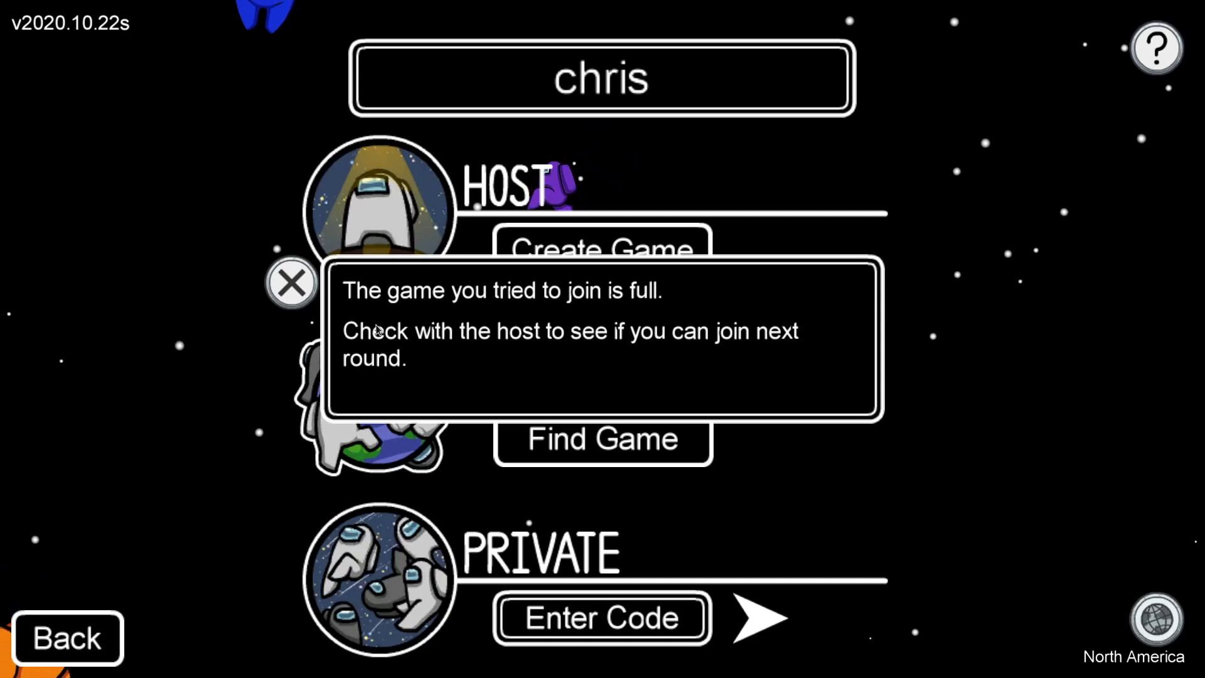
left_click(293, 281)
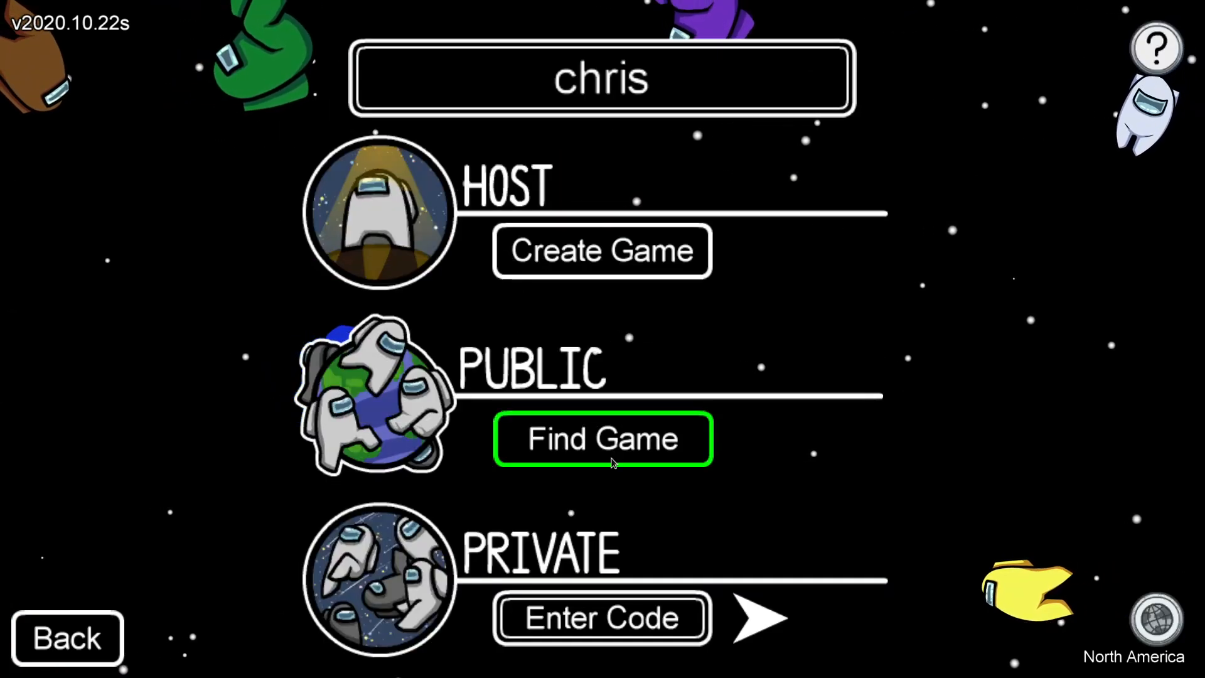
left_click(602, 439)
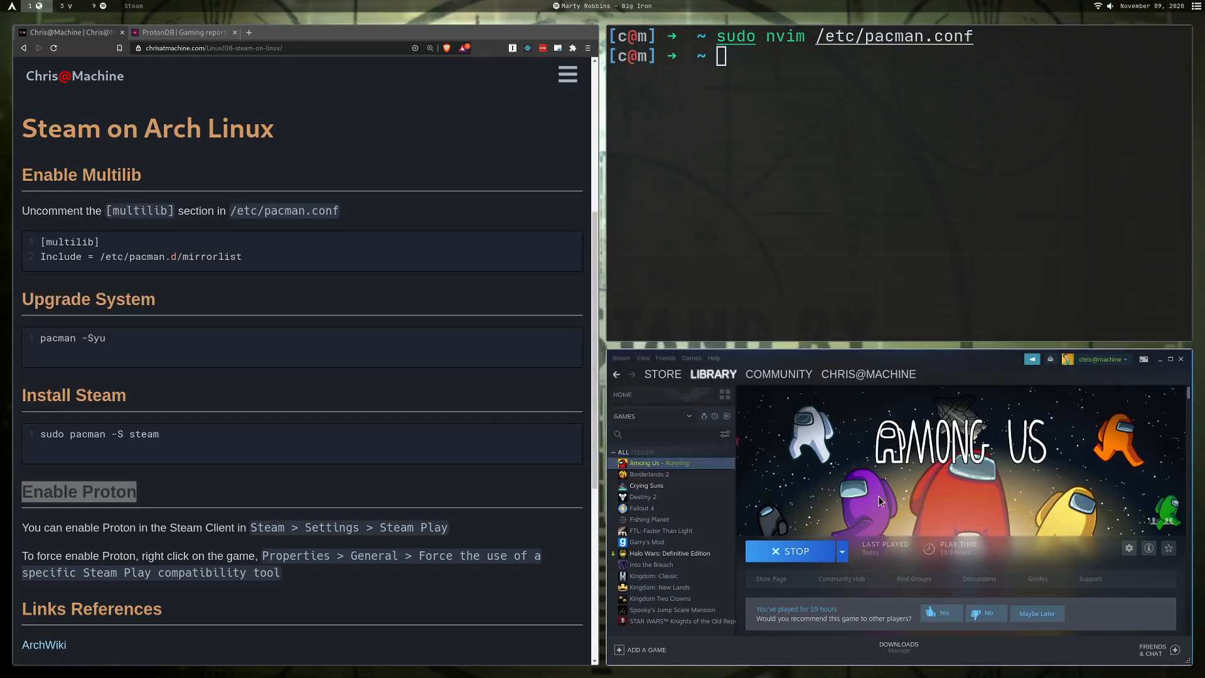
mouse_move(698, 517)
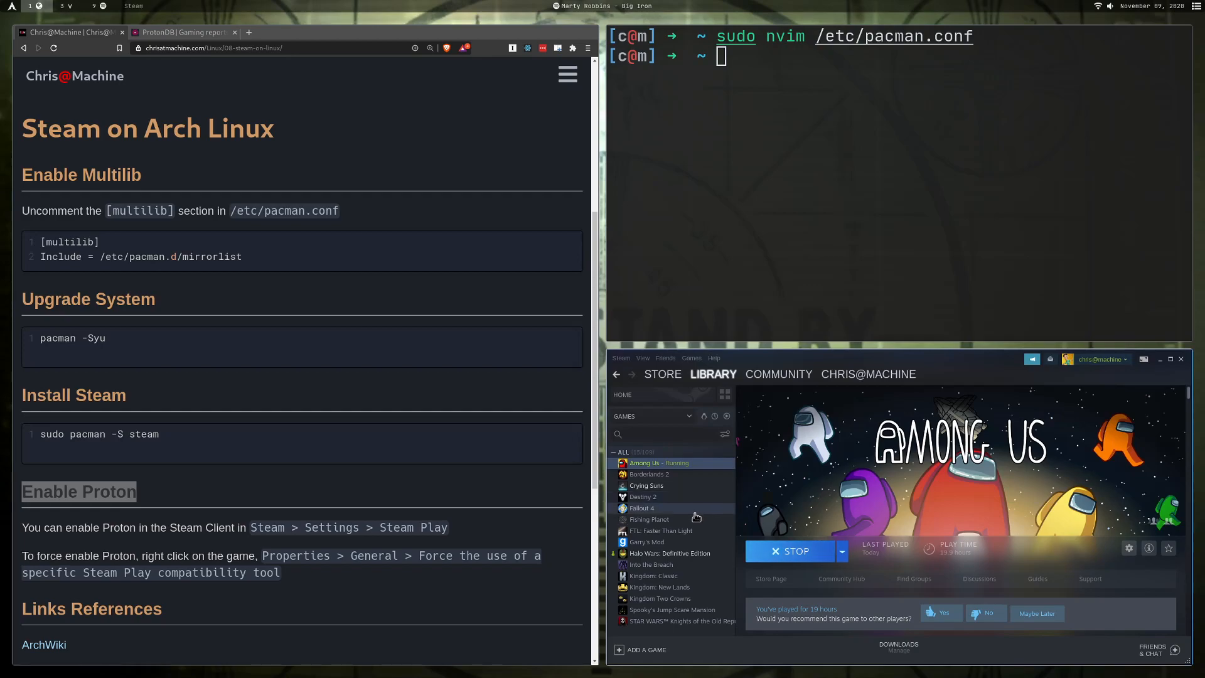
Return to the Among Us library page where Play is offered again.
left_click(796, 551)
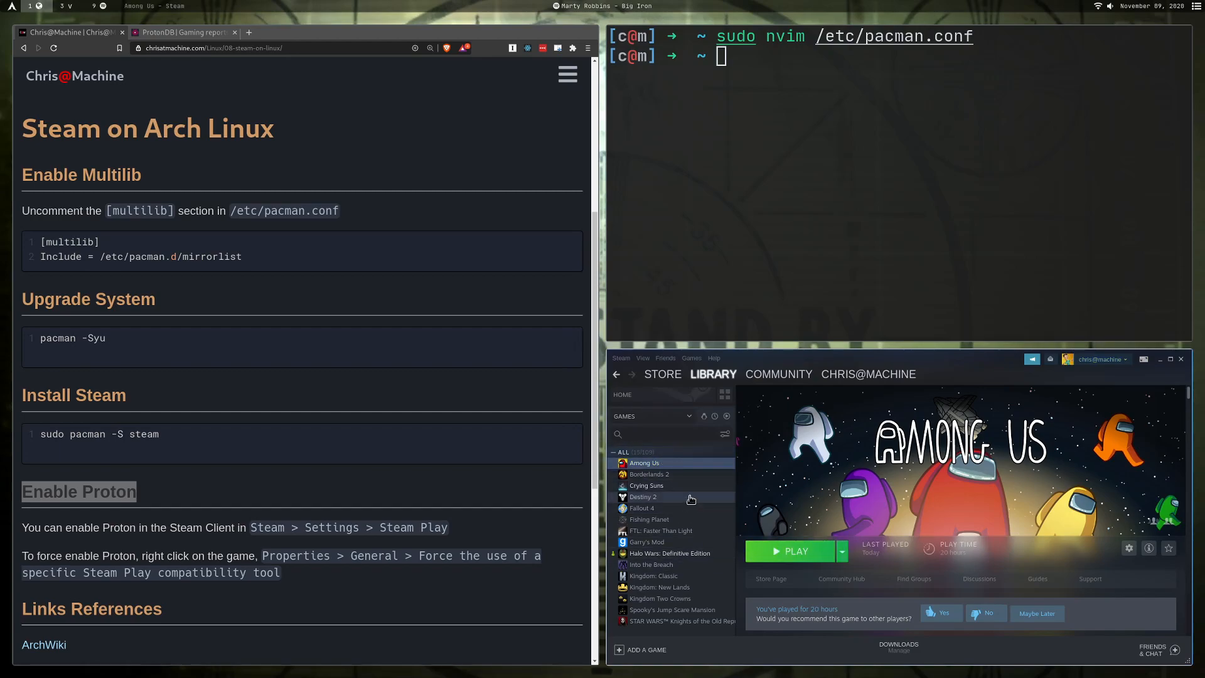
mouse_move(688, 490)
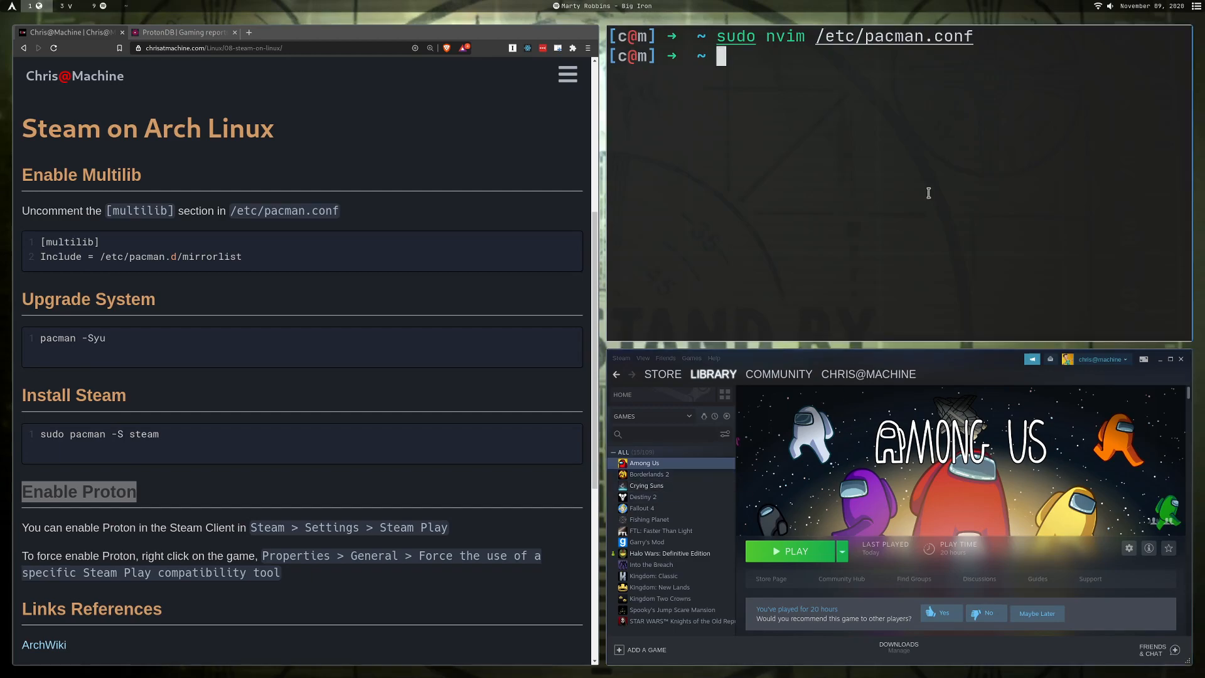
type("sudoi")
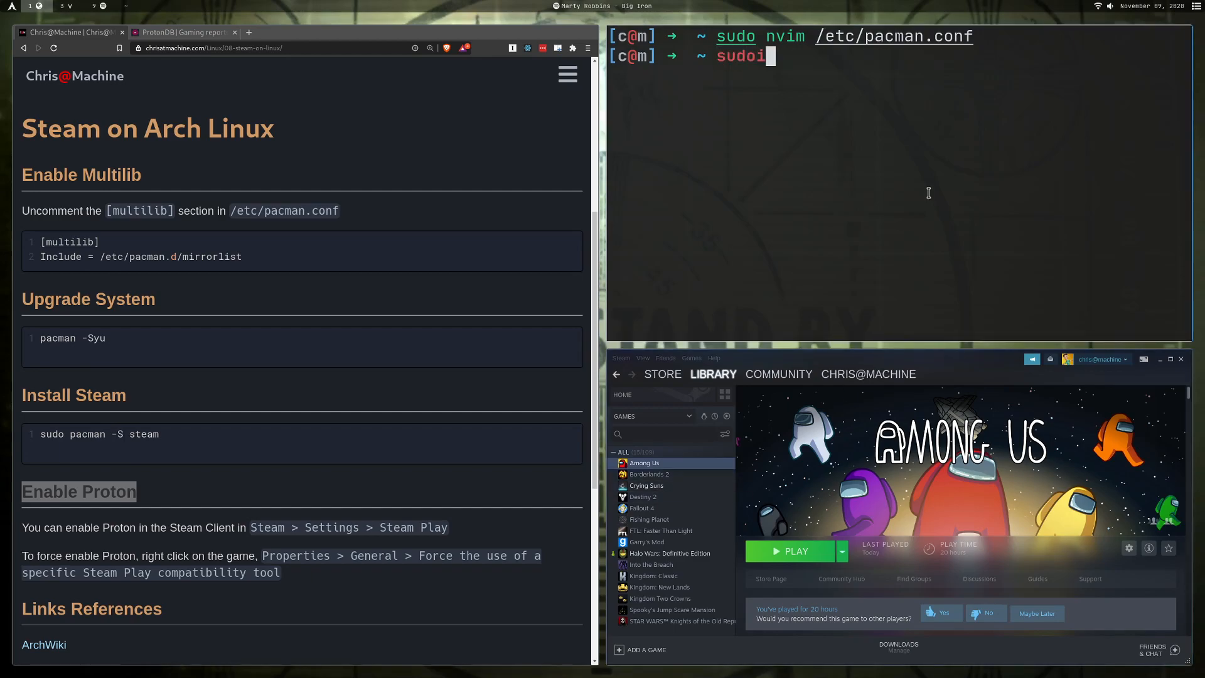
type("pacman -S steam")
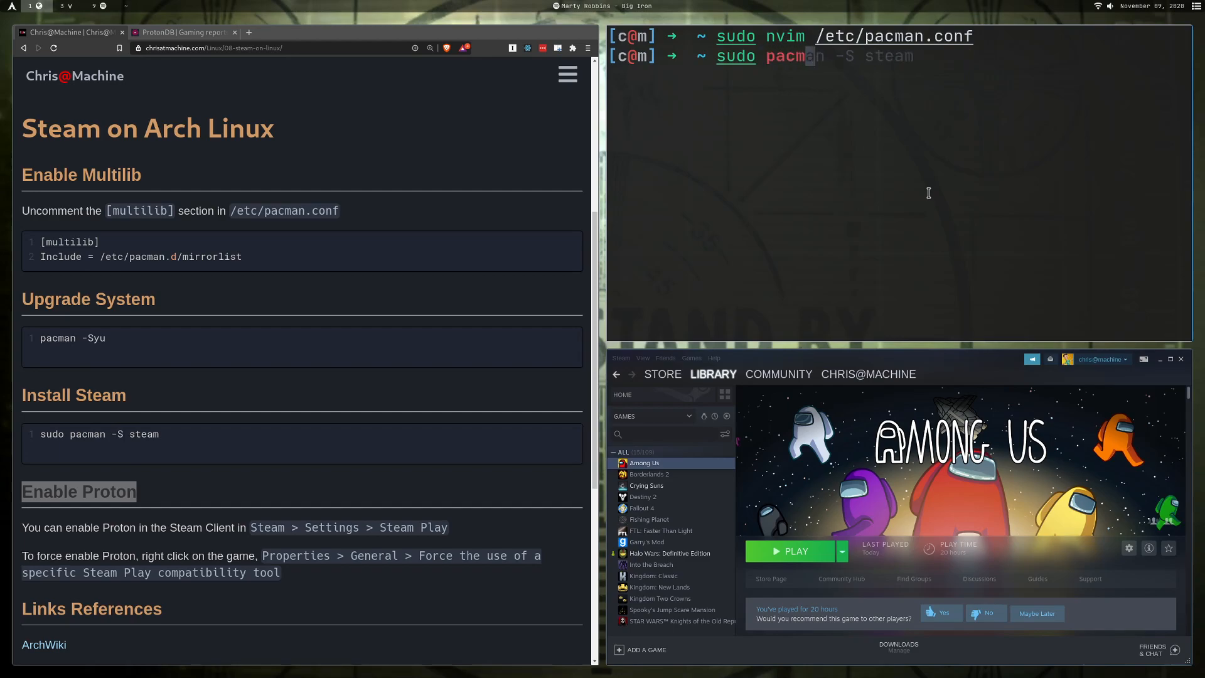
type("nv")
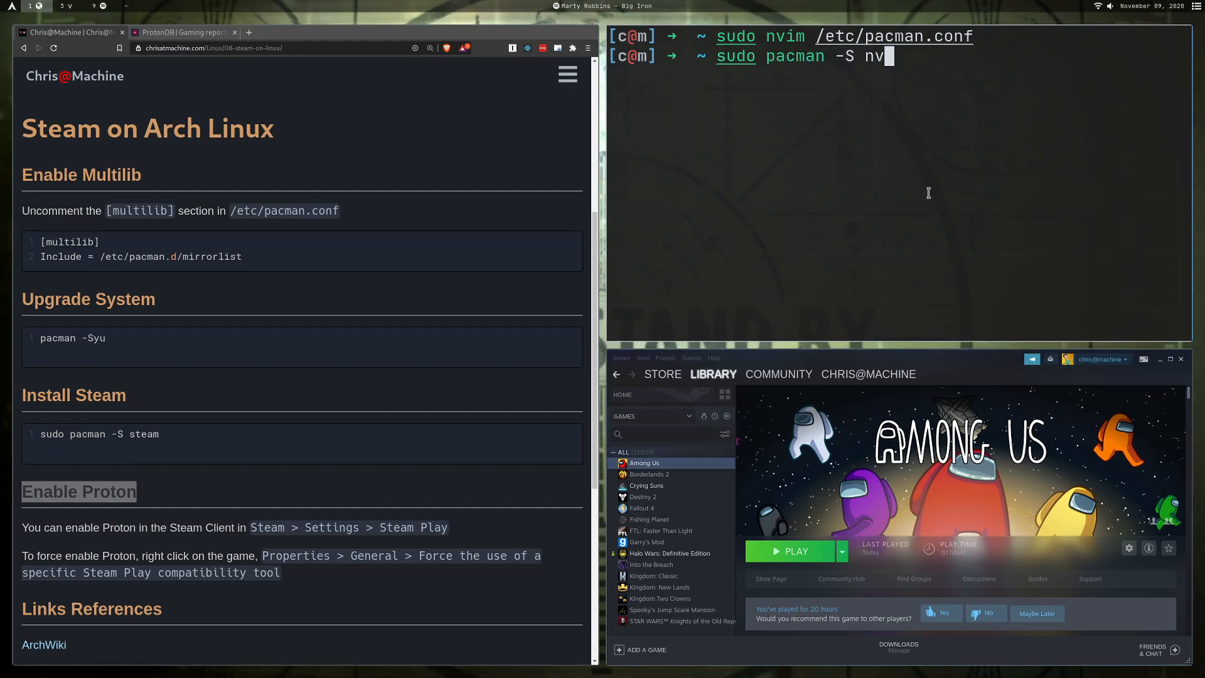
type("idia")
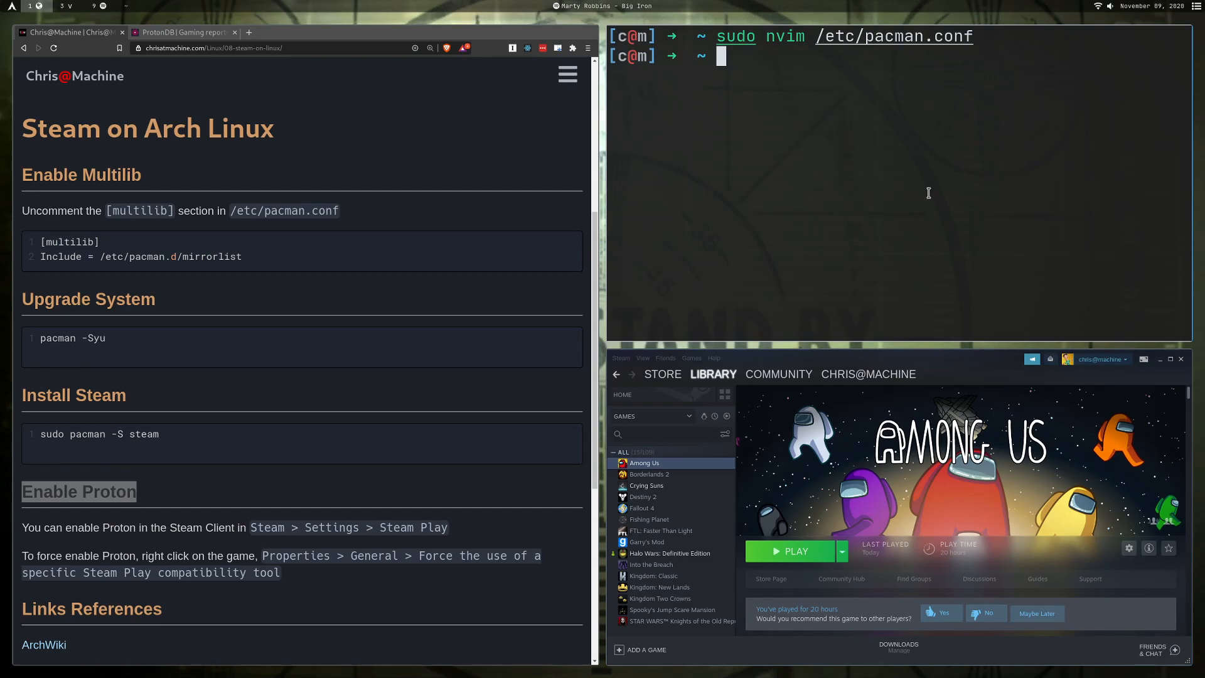
mouse_move(693, 155)
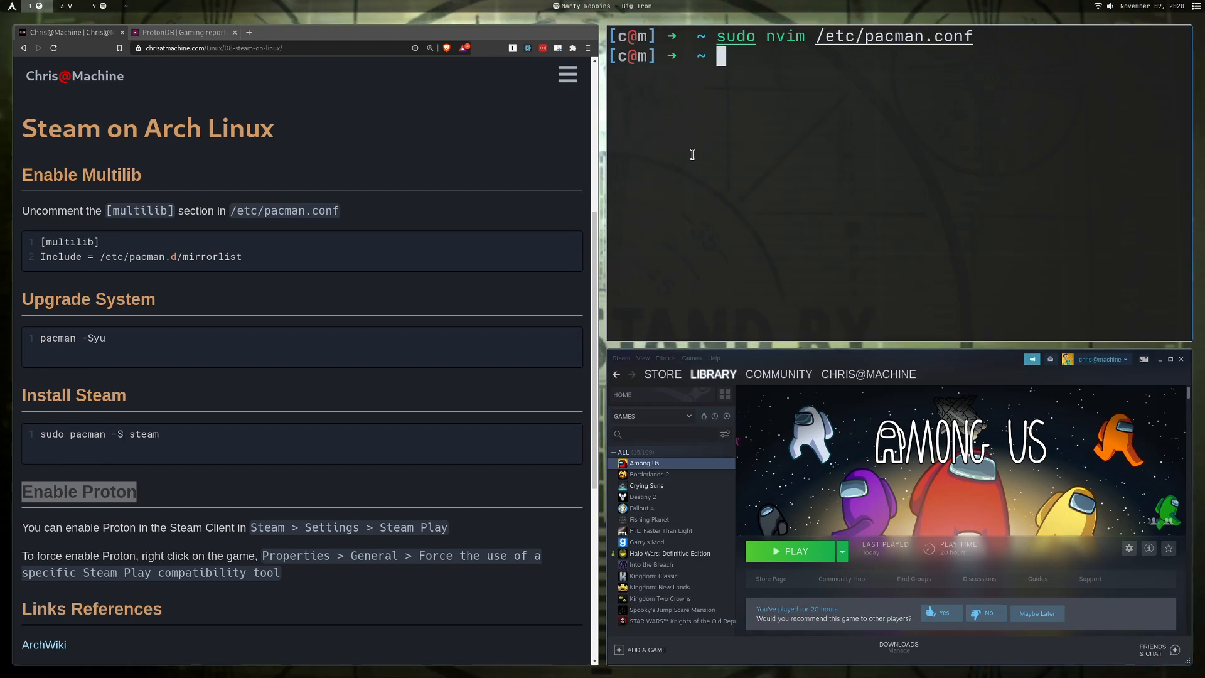